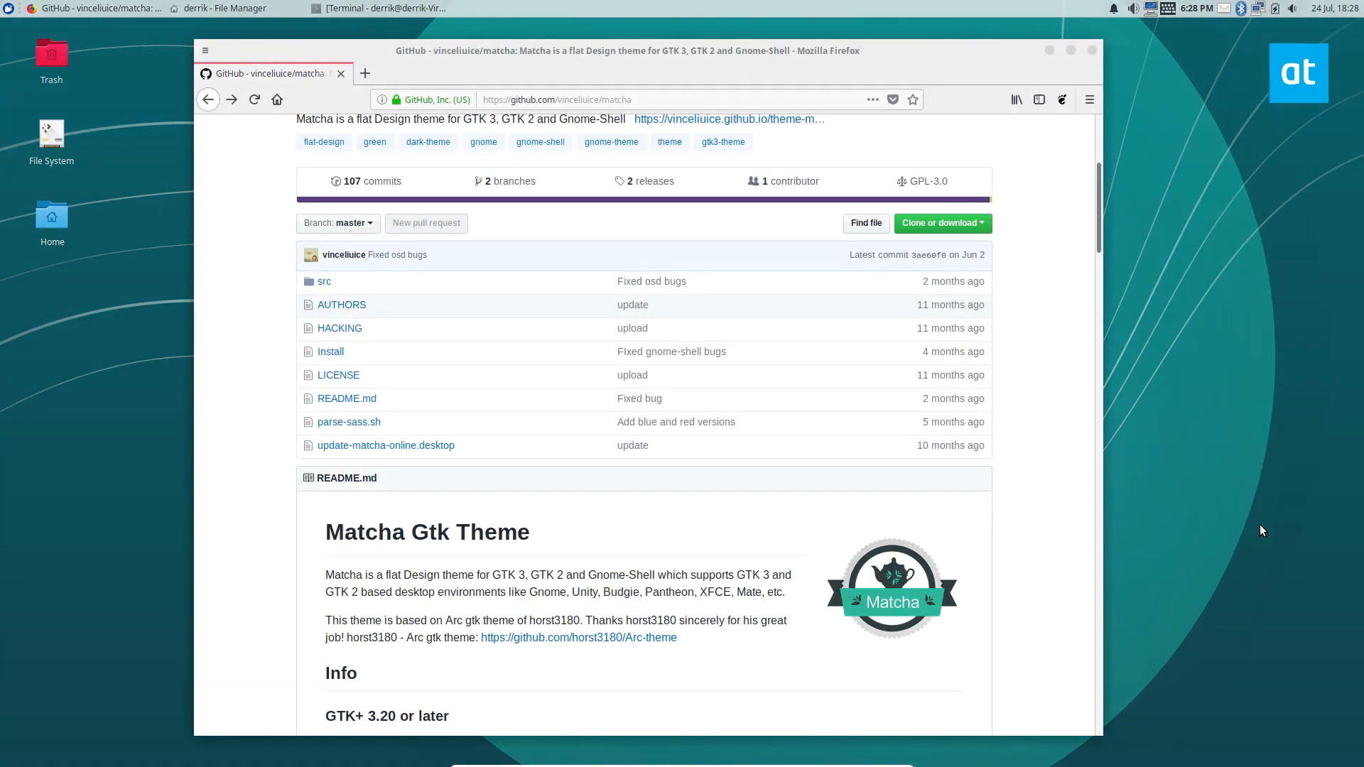
mouse_move(849, 439)
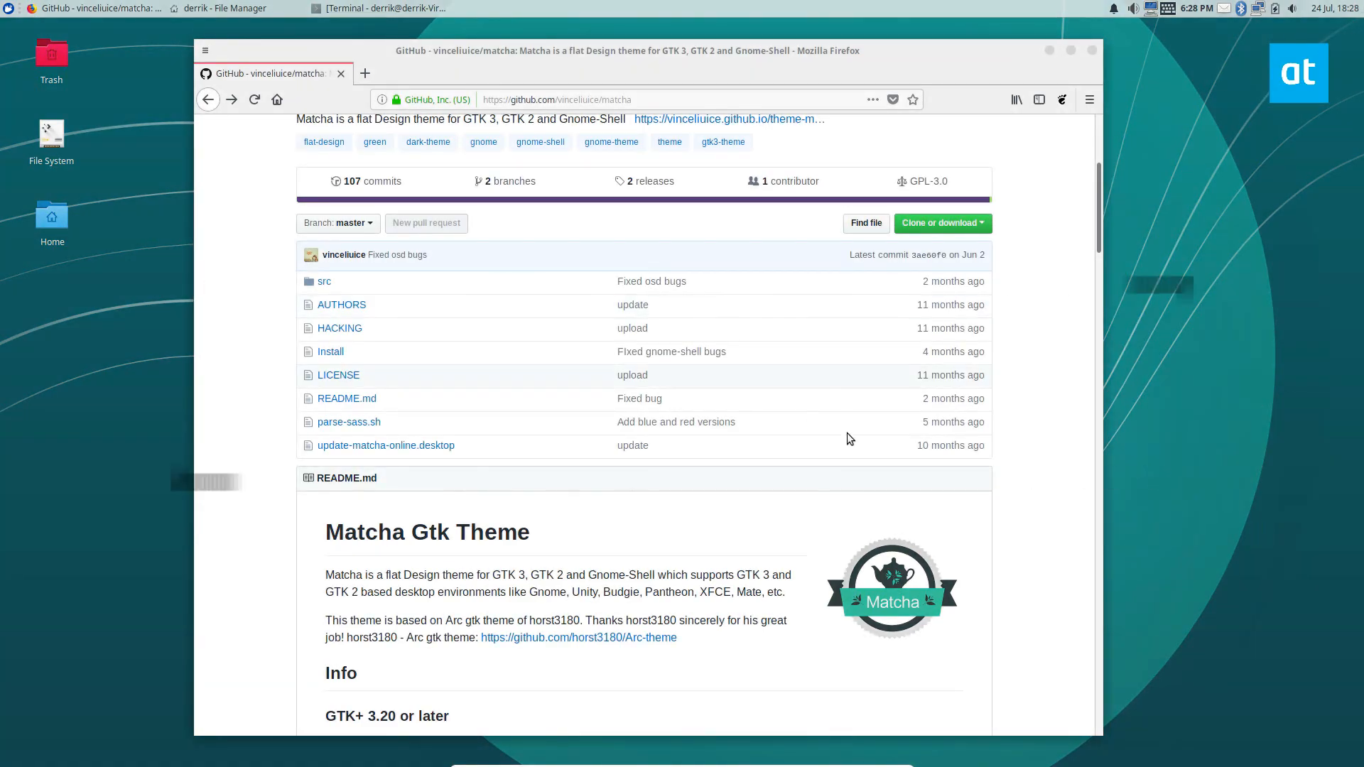
Scroll the Matcha README down to the GTK2 engines requirement and its Ubuntu apt-get command.
scroll("down", 3)
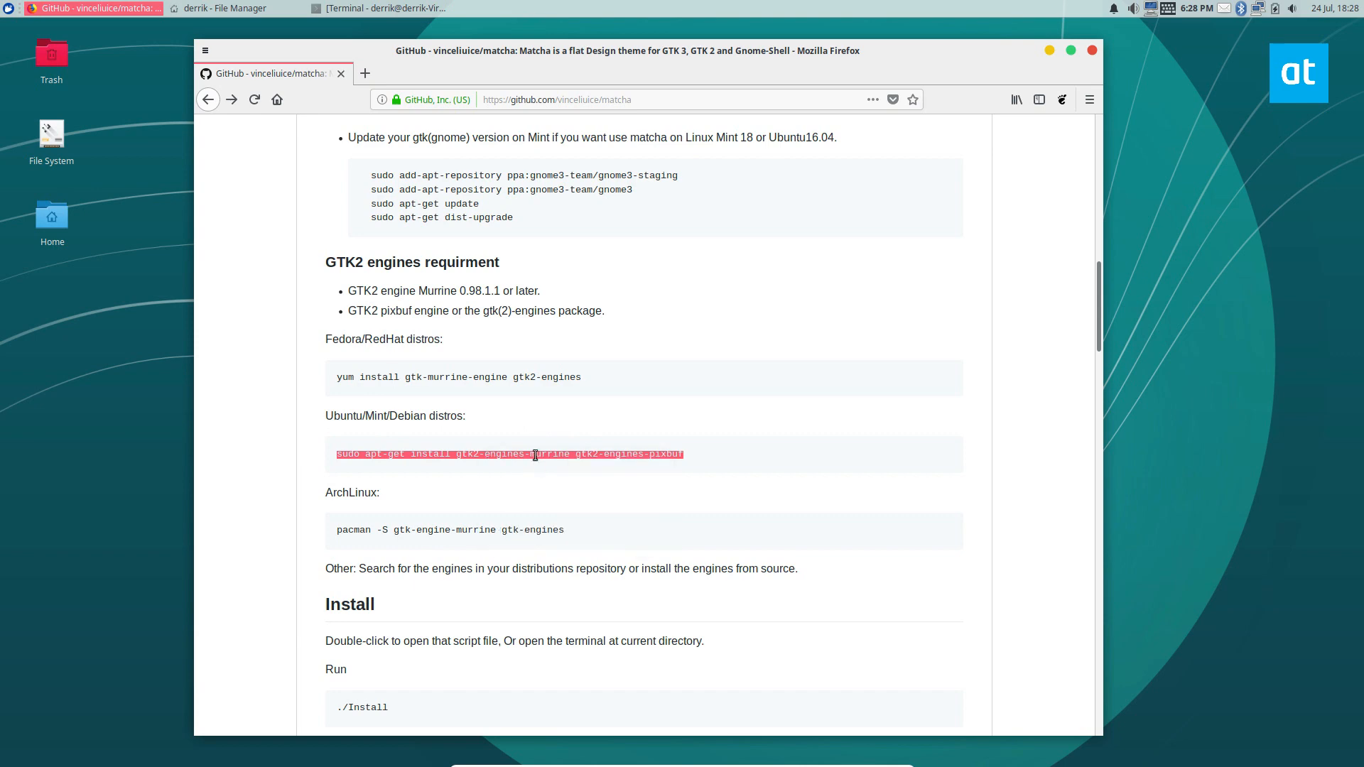
Run sudo apt-get install gtk2-engines-murrine gtk2-engines-pixbuf; both report already newest version.
left_click(10, 6)
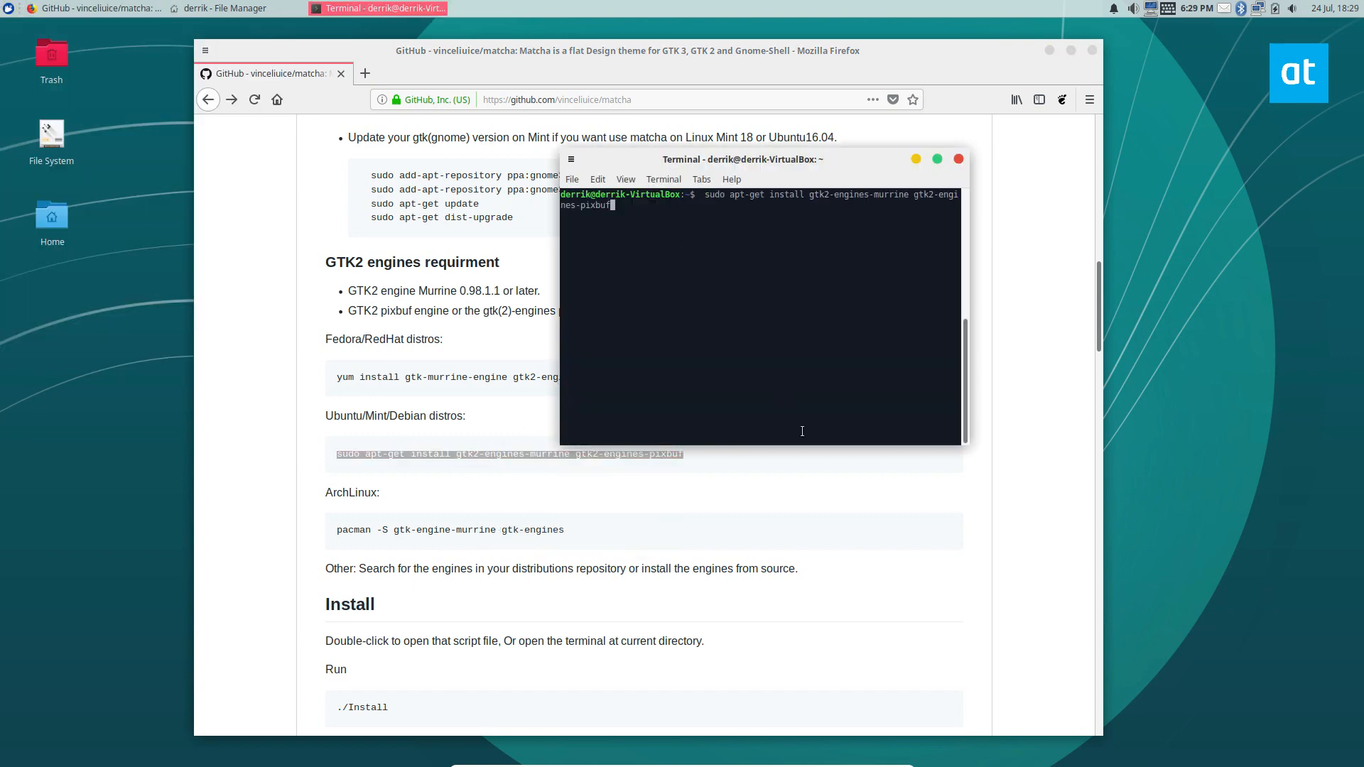
key("Return")
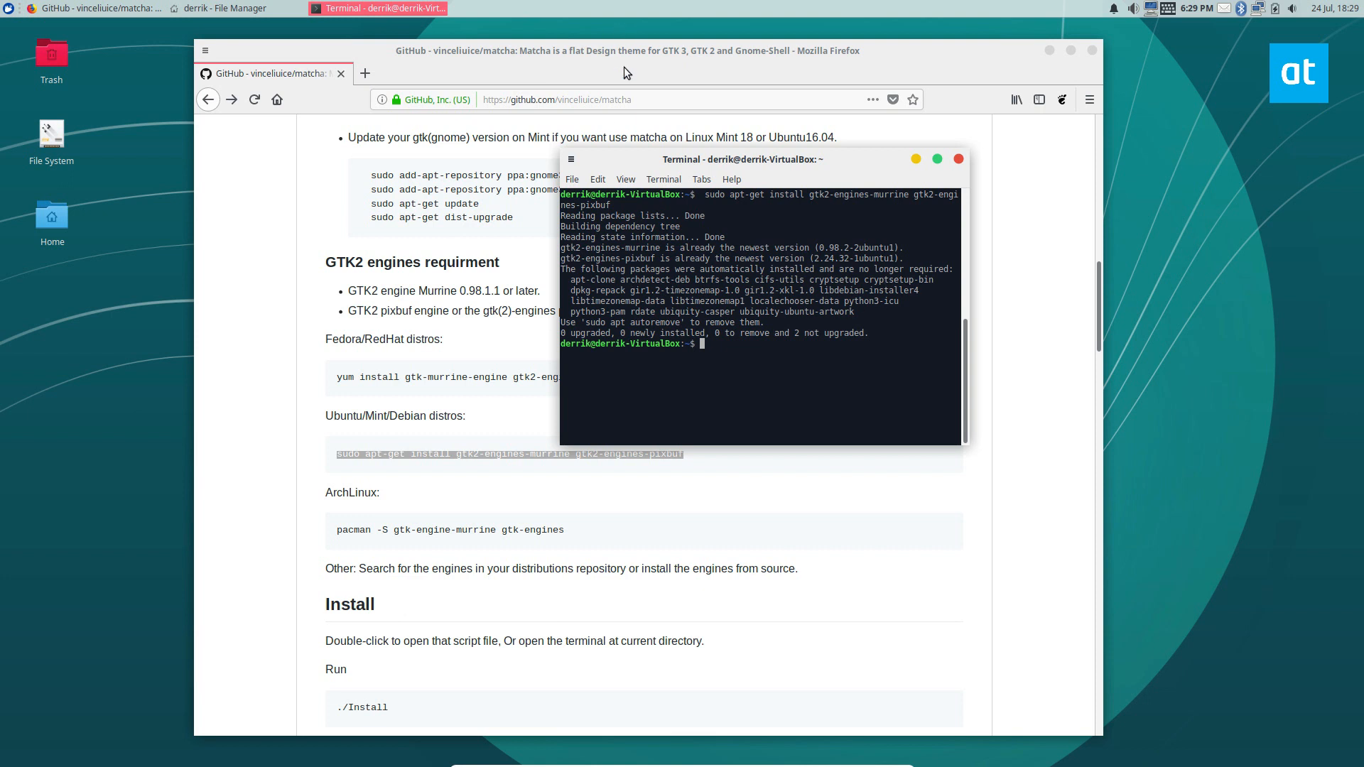
mouse_move(619, 387)
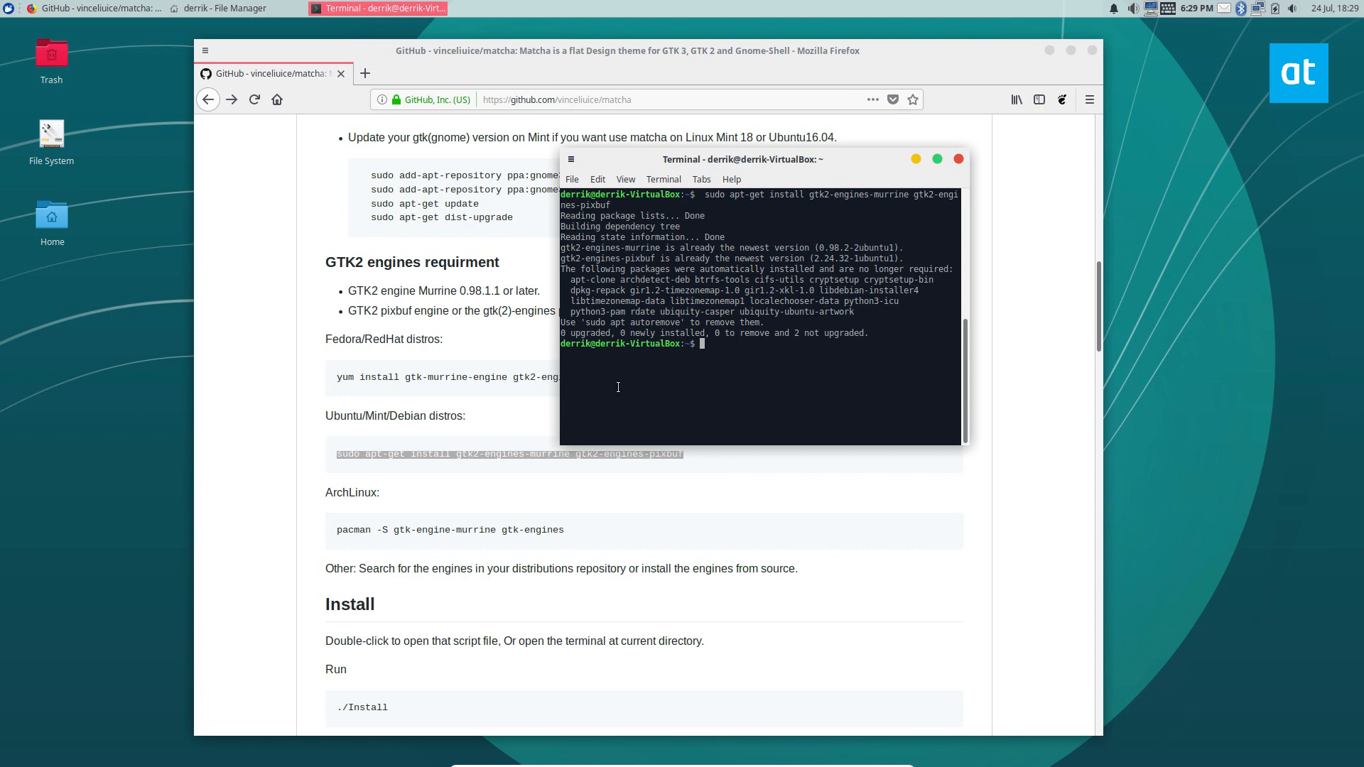
left_click(85, 7)
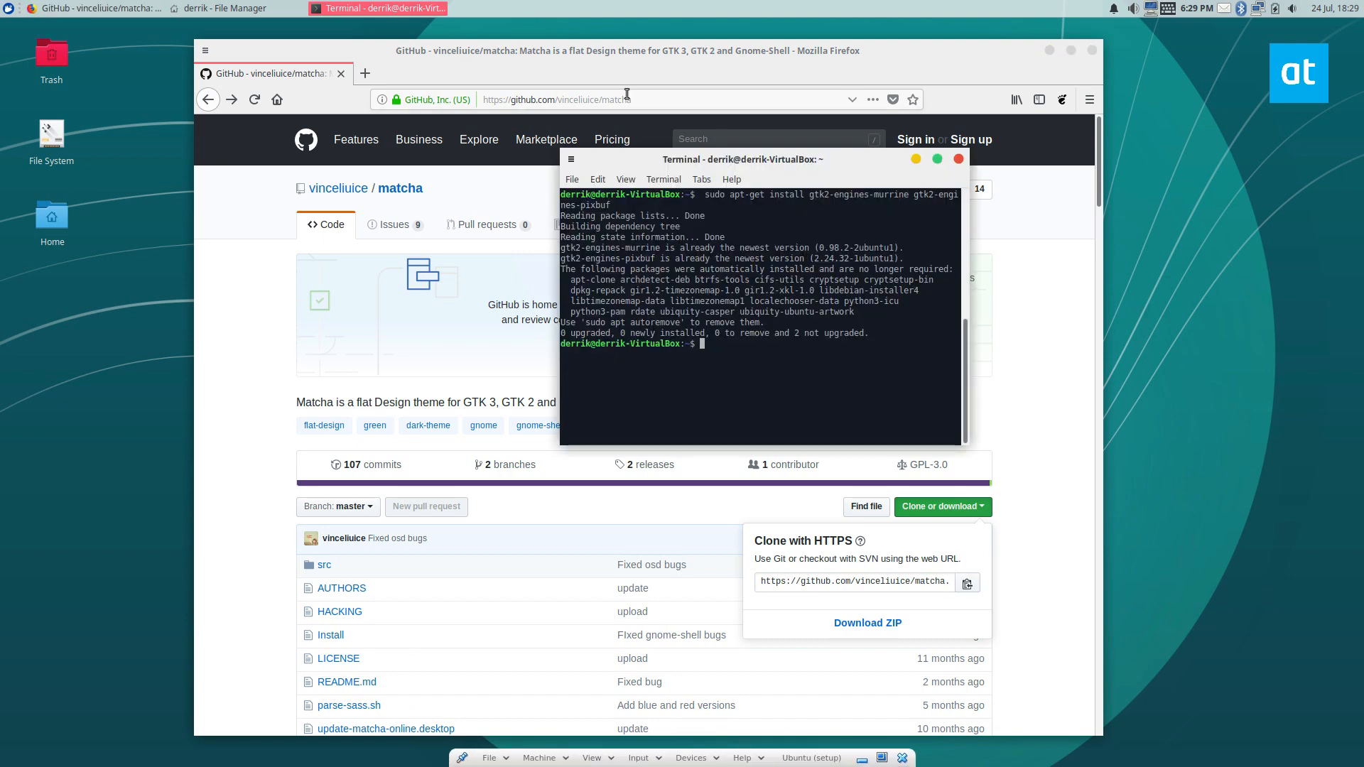
type("clear")
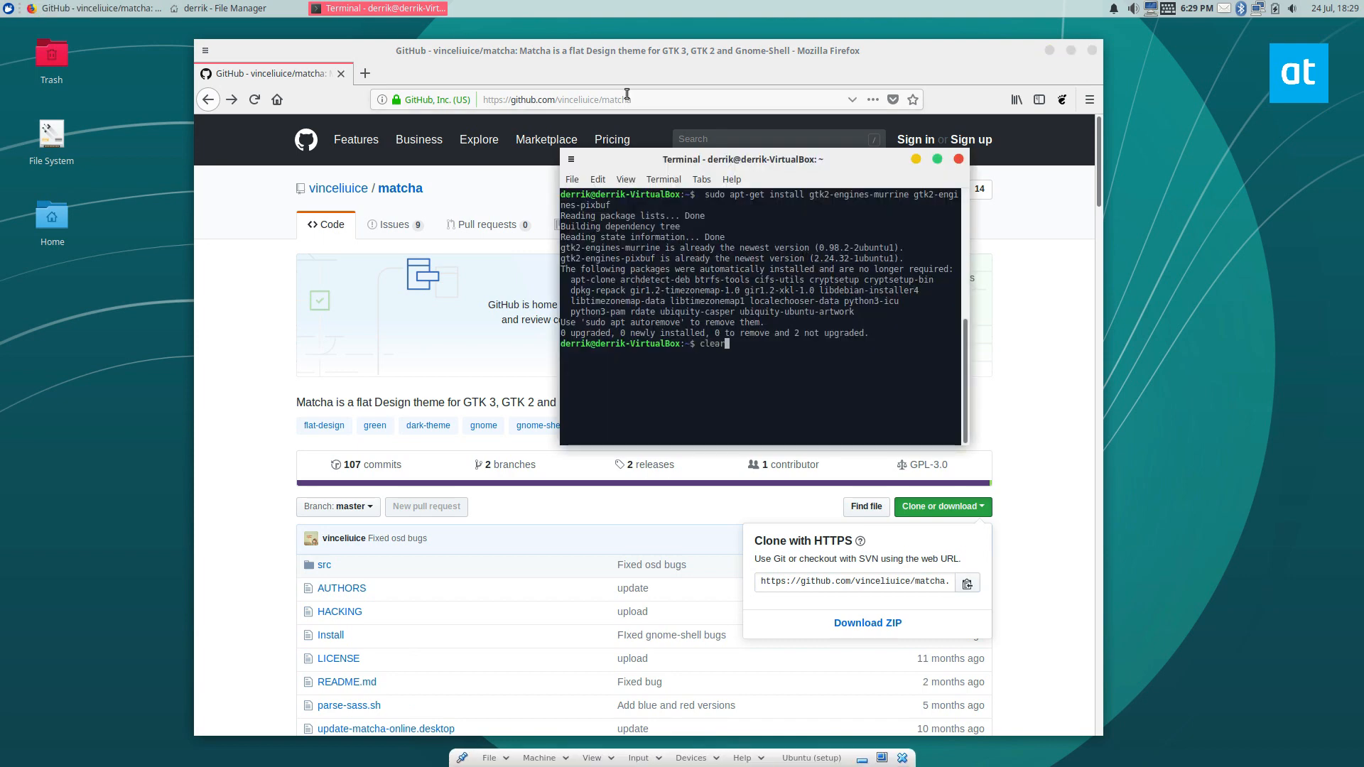
type("git")
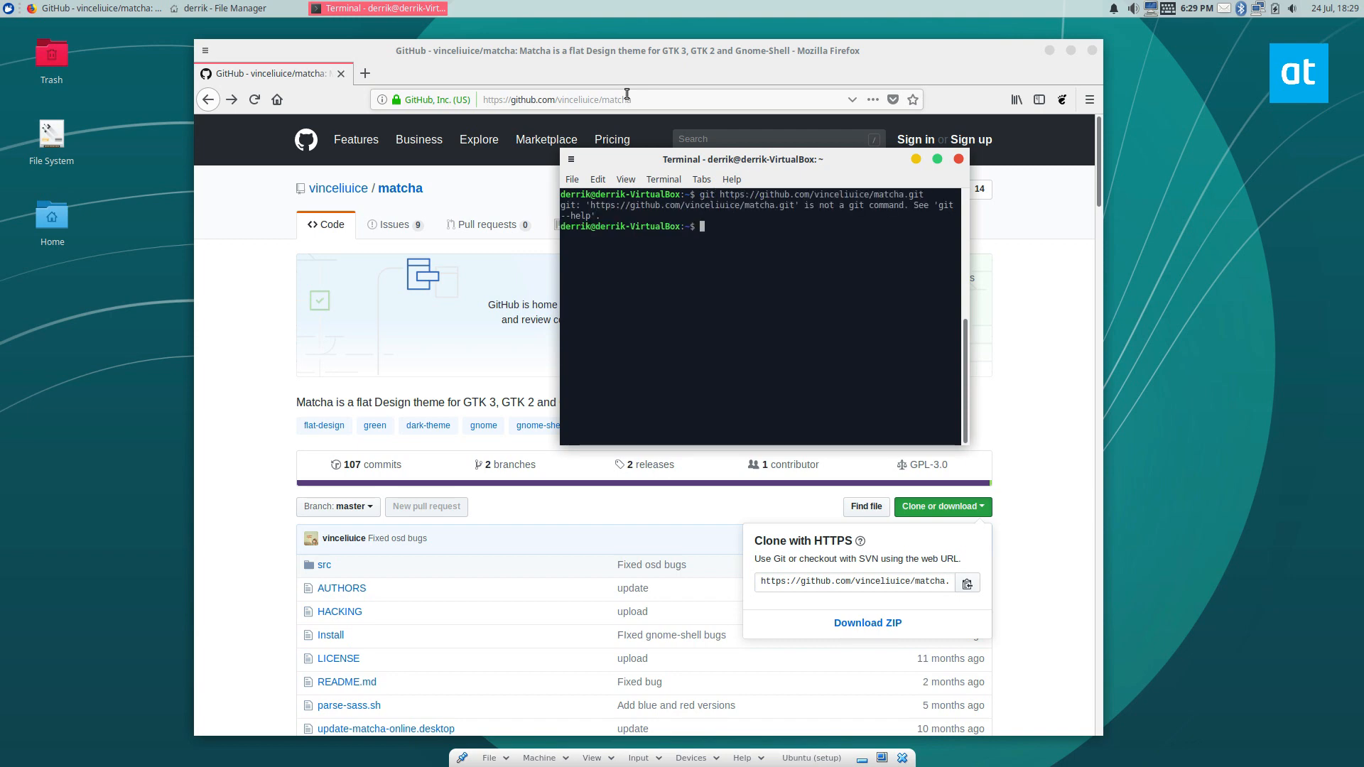
type("git https://github.com/vinceliuice/matcha.git")
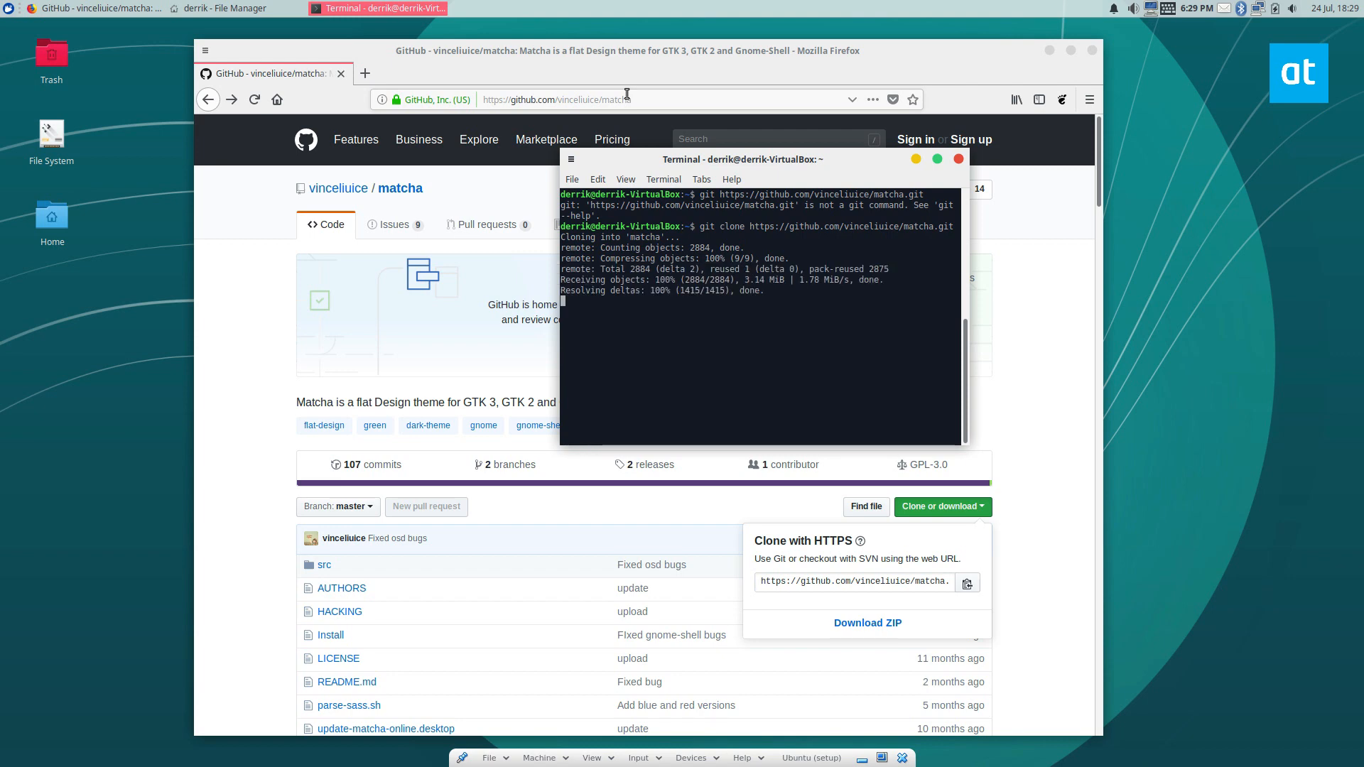
type("c")
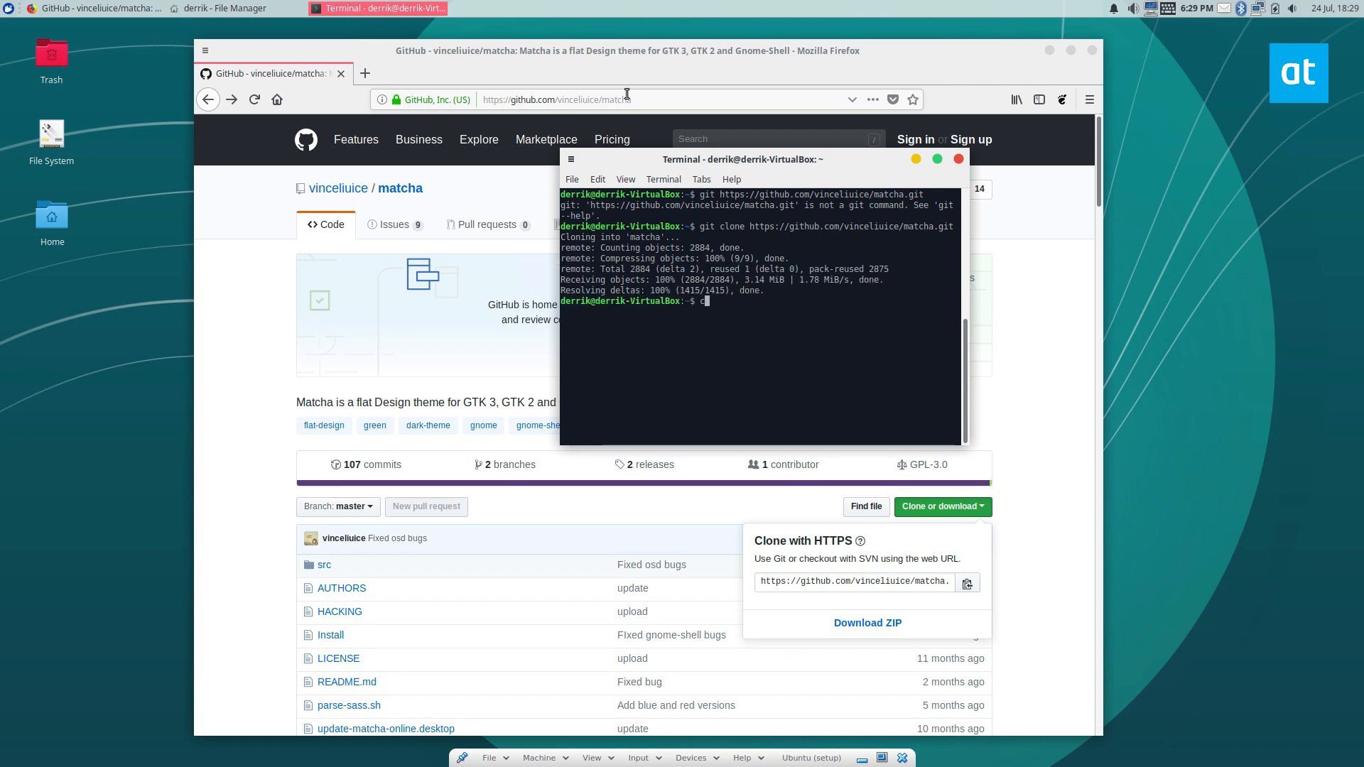
Enter the matcha folder, check the script name with ls, and run ./Install for all Matcha variants.
type("cd matcha/")
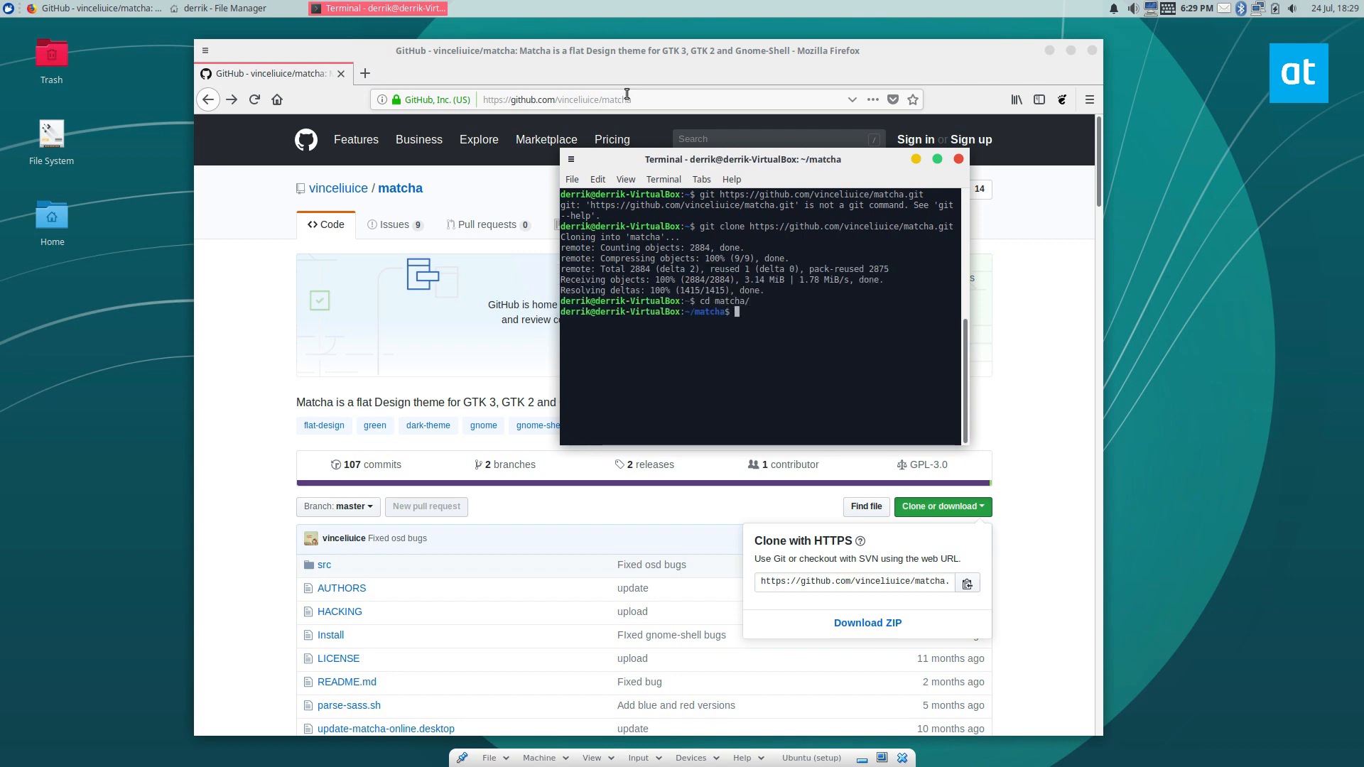
type("./INSTALL")
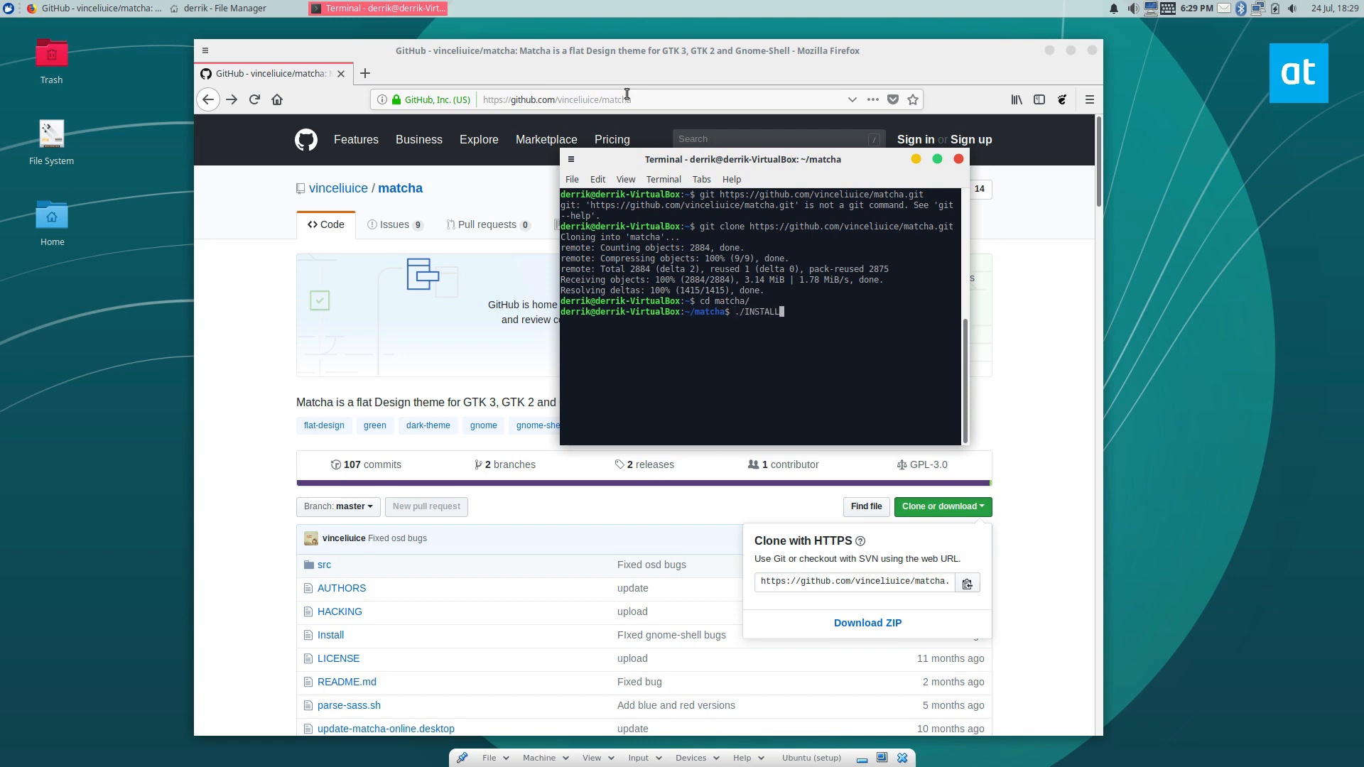
type("ls")
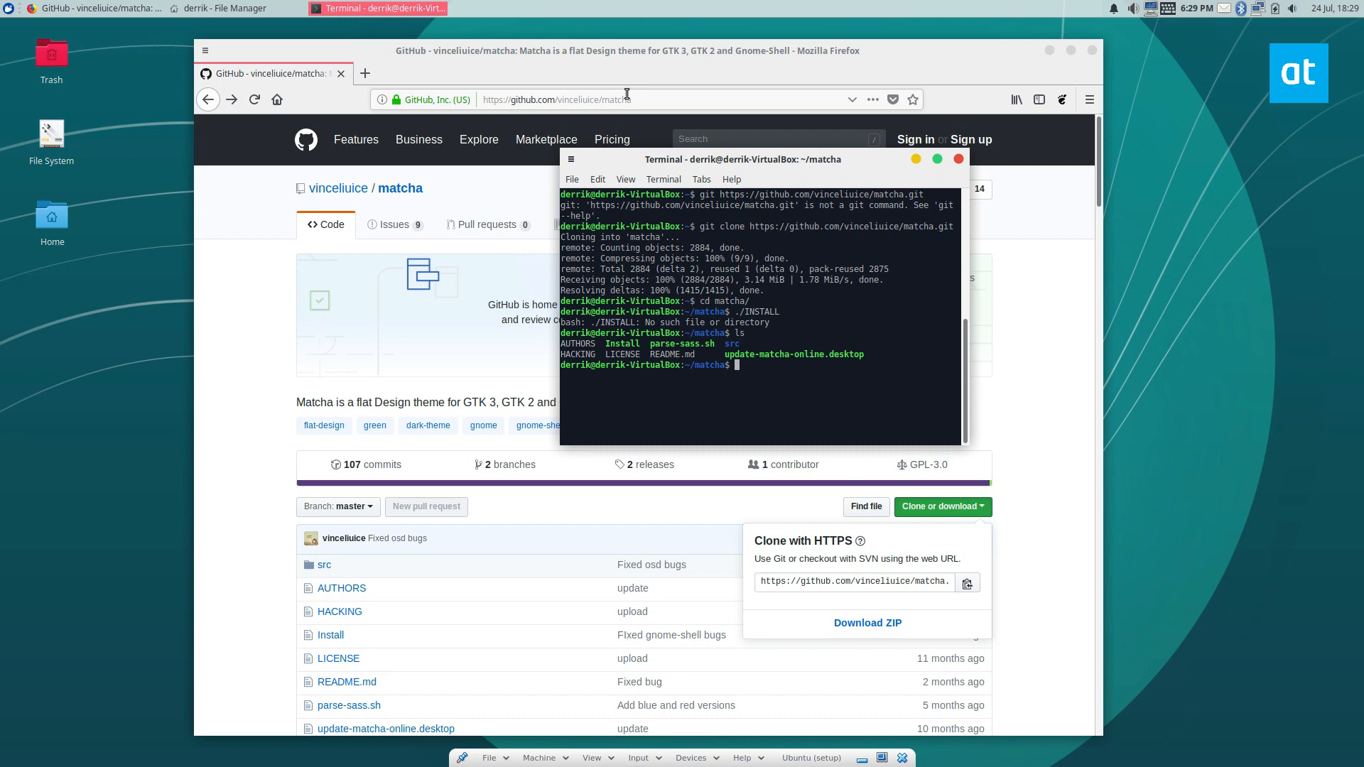
type("./IN")
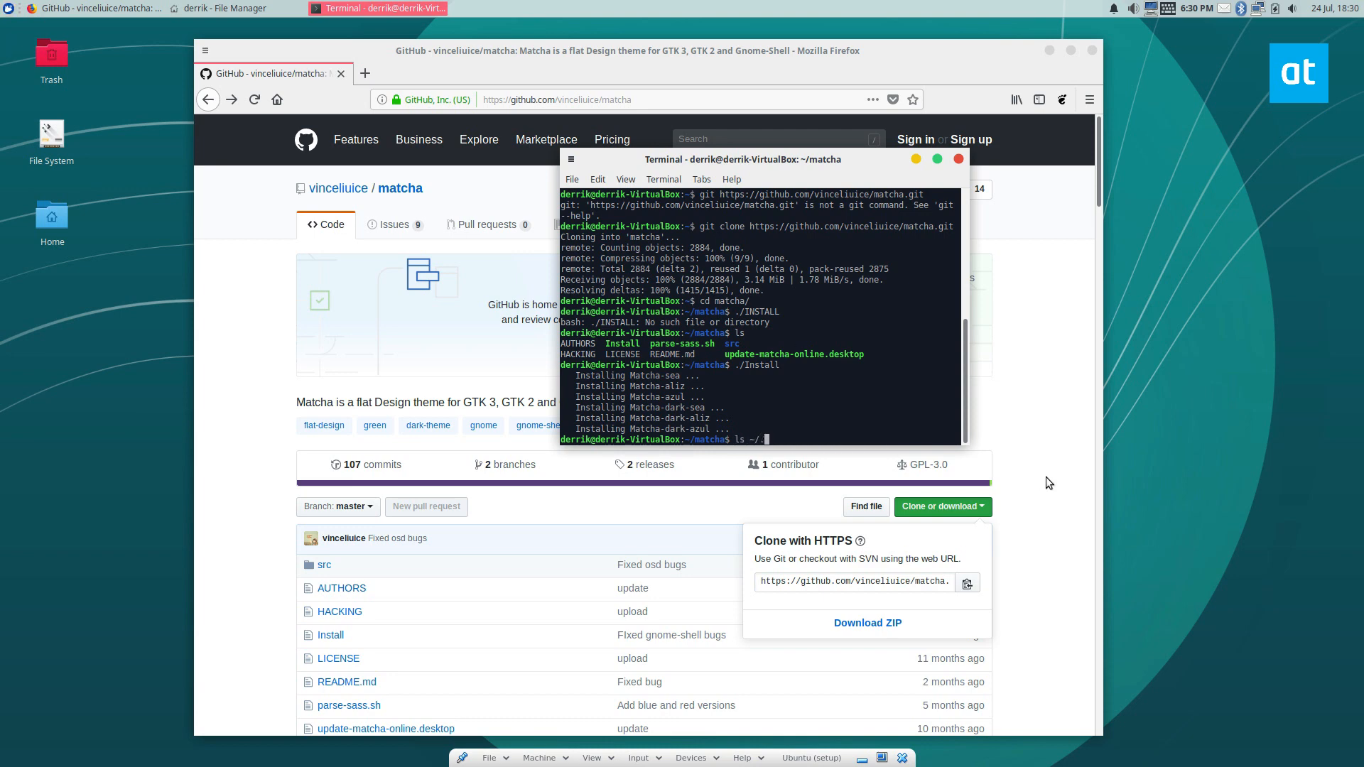
List ~/.themes, run sudo ./Install, then list /usr/share/themes/ to confirm all six Matcha variants.
key("Return")
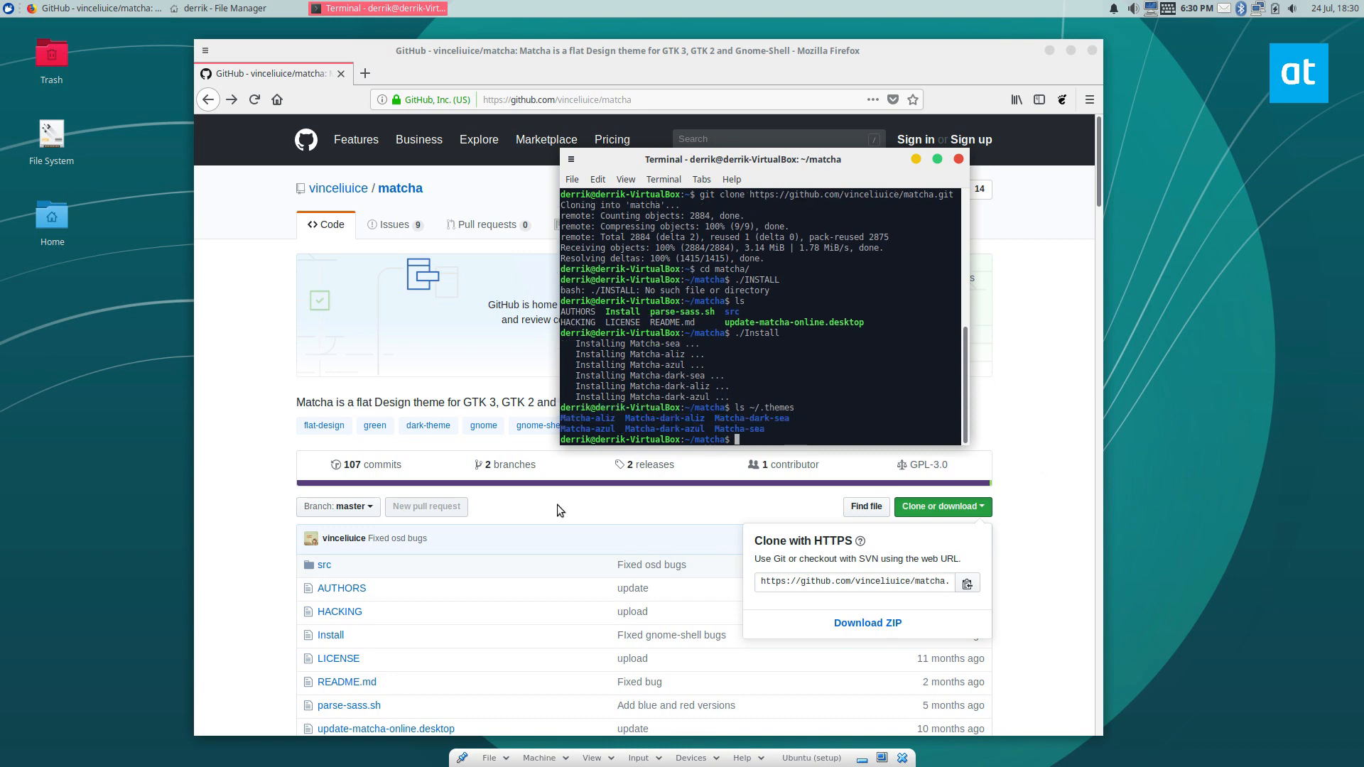
type("./Install")
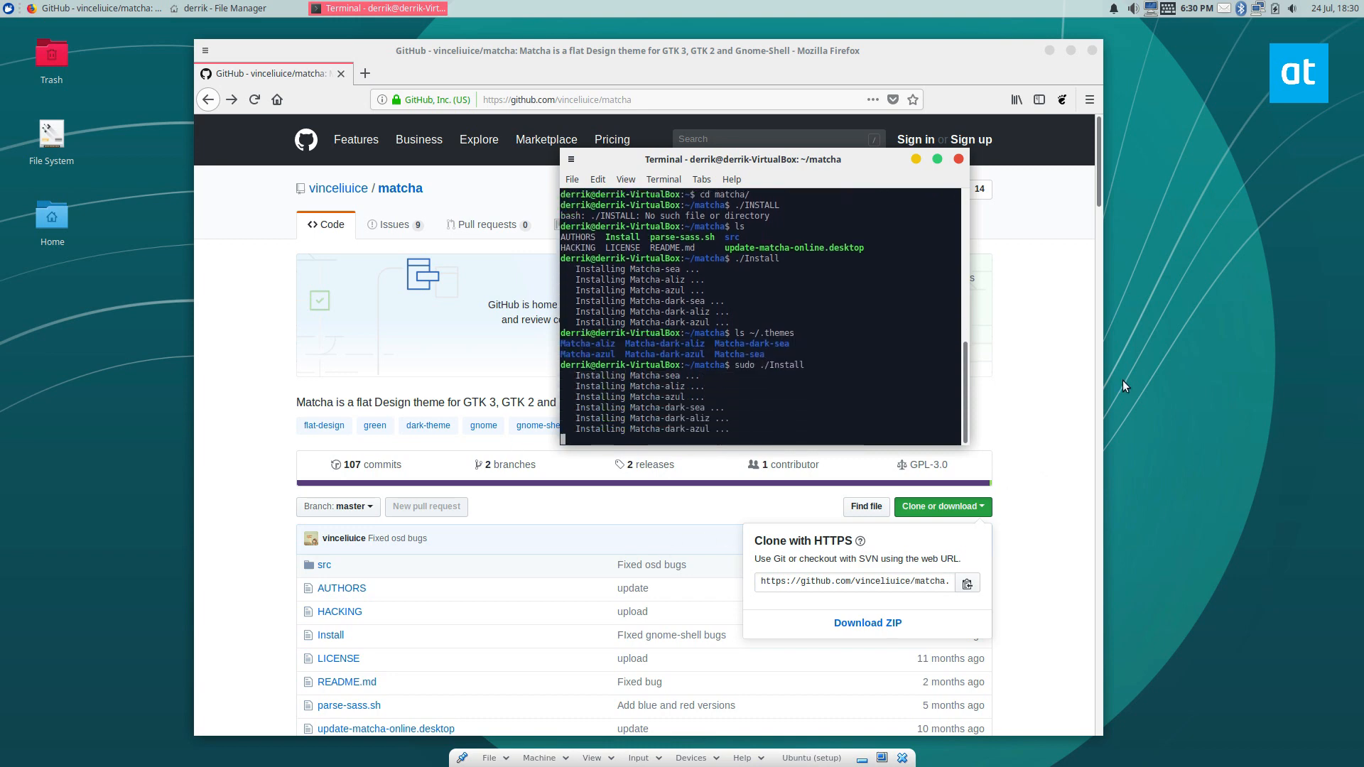
type("lsl")
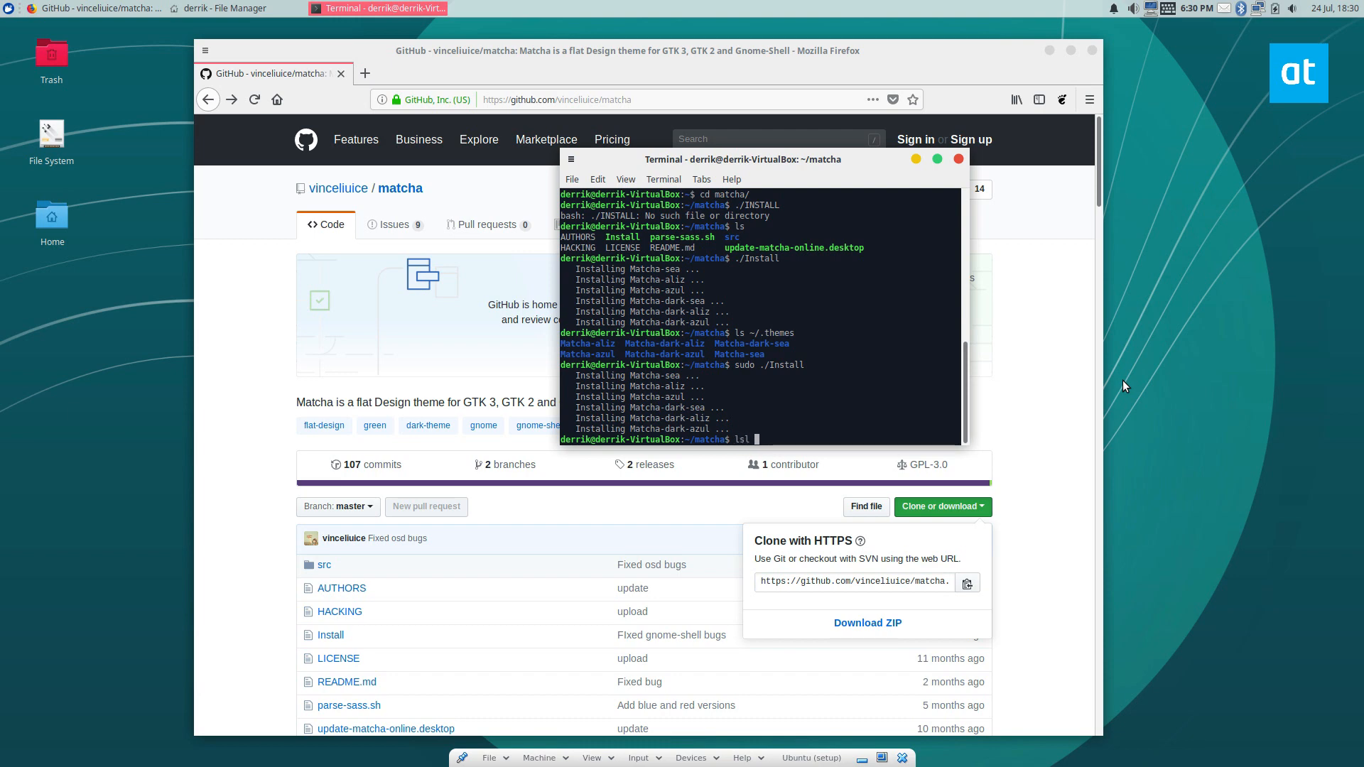
type("/usr/")
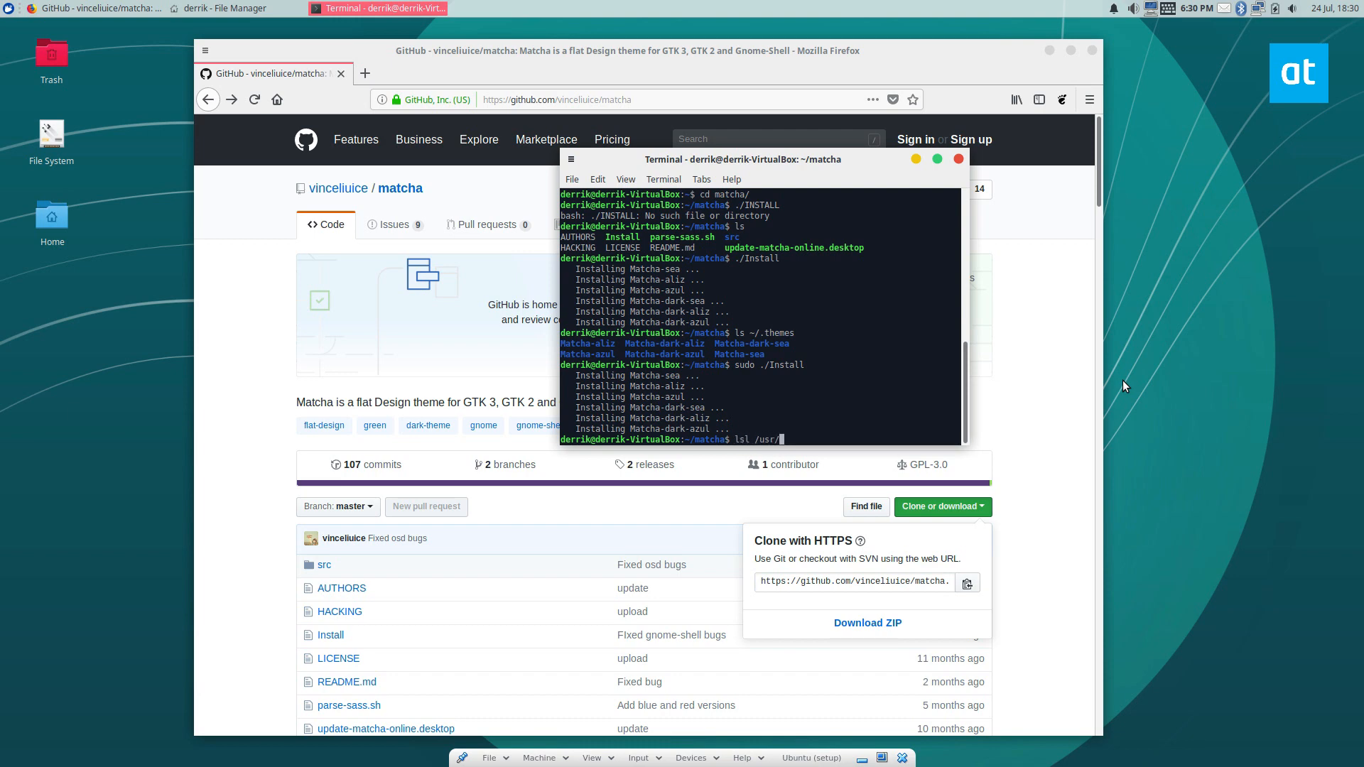
type("share/themes/")
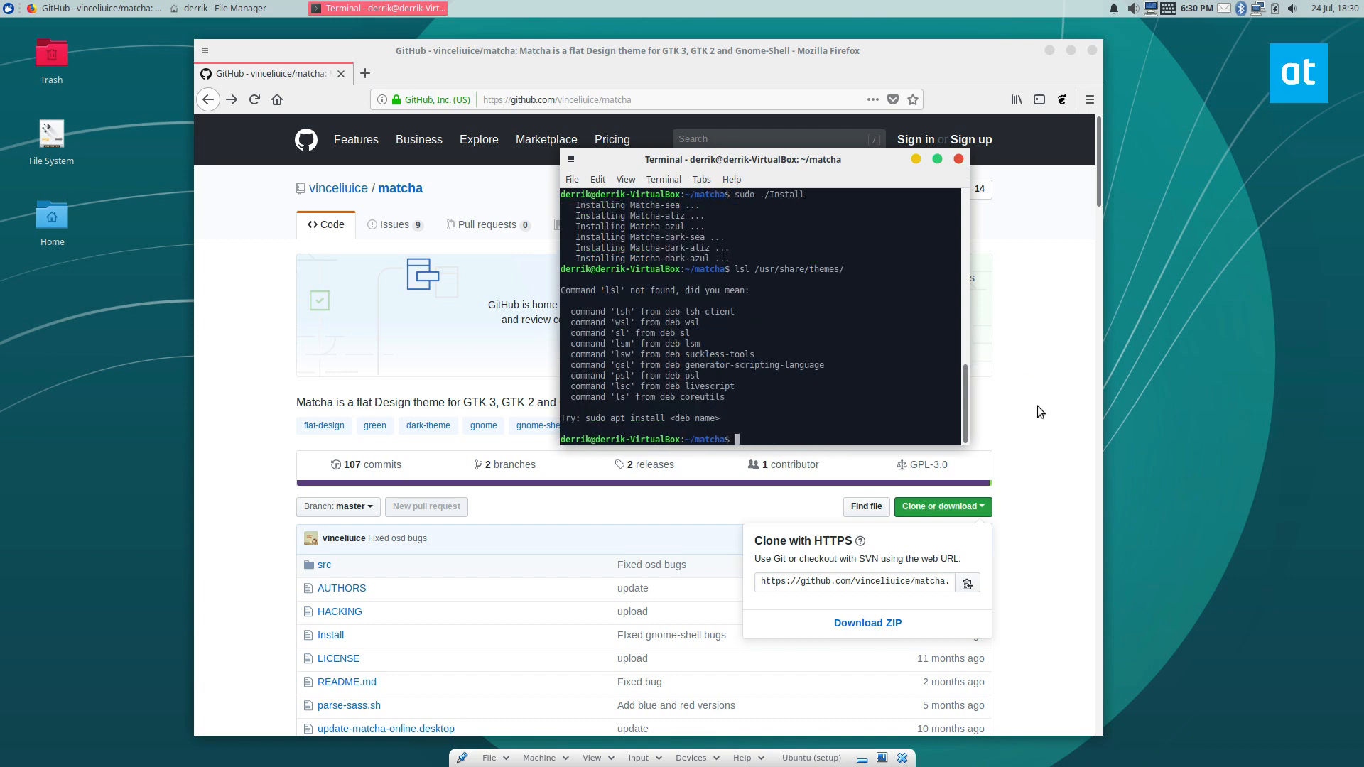
type("lsl /usr/share/themes/")
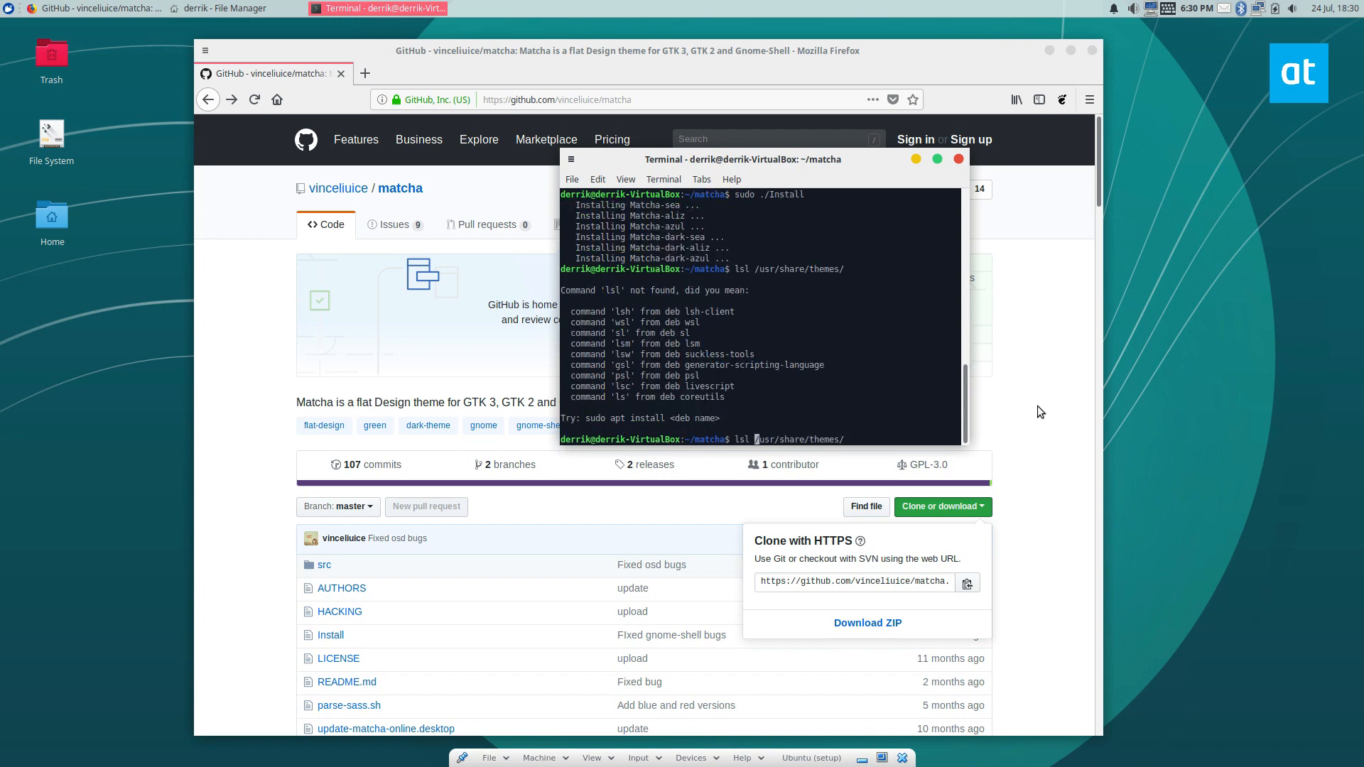
key("Return")
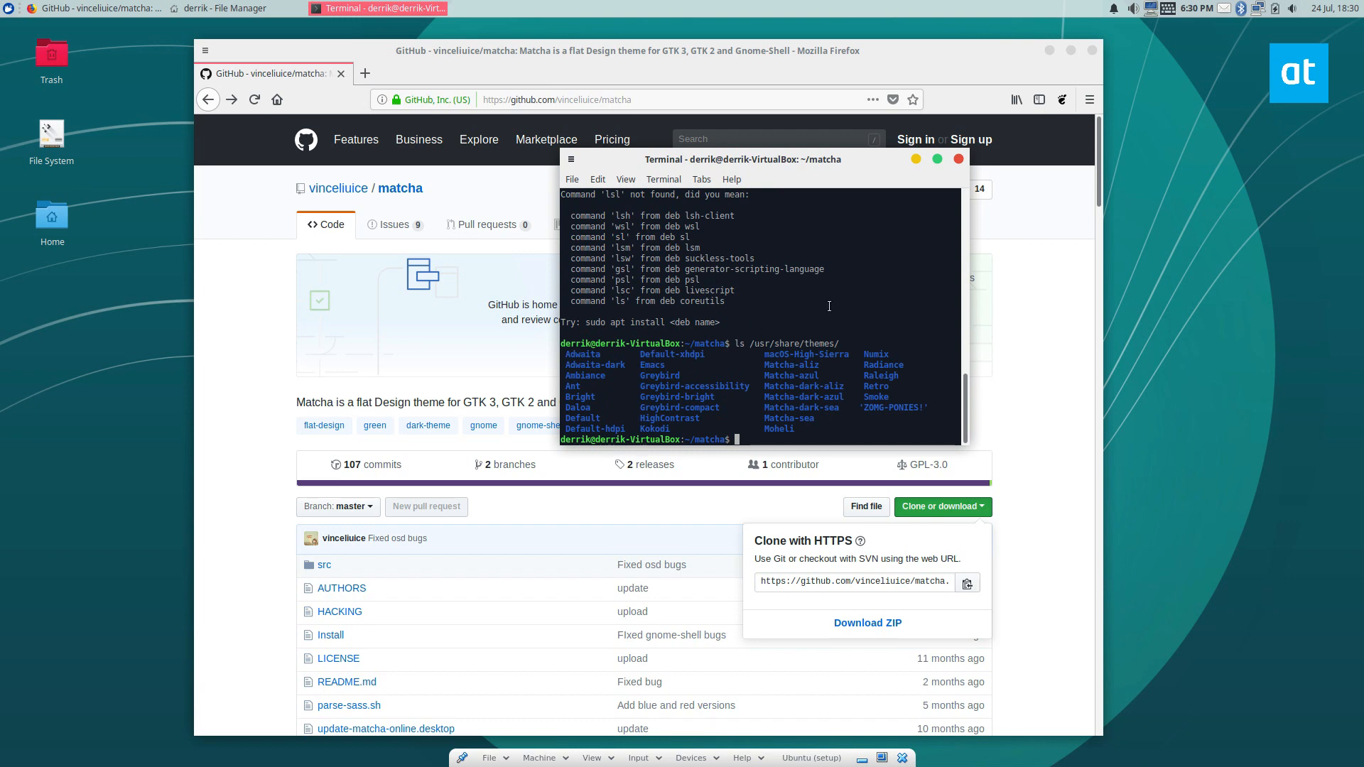
Minimise Terminal and Firefox, close the File Manager, leaving a bare Xfce desktop.
left_click(213, 7)
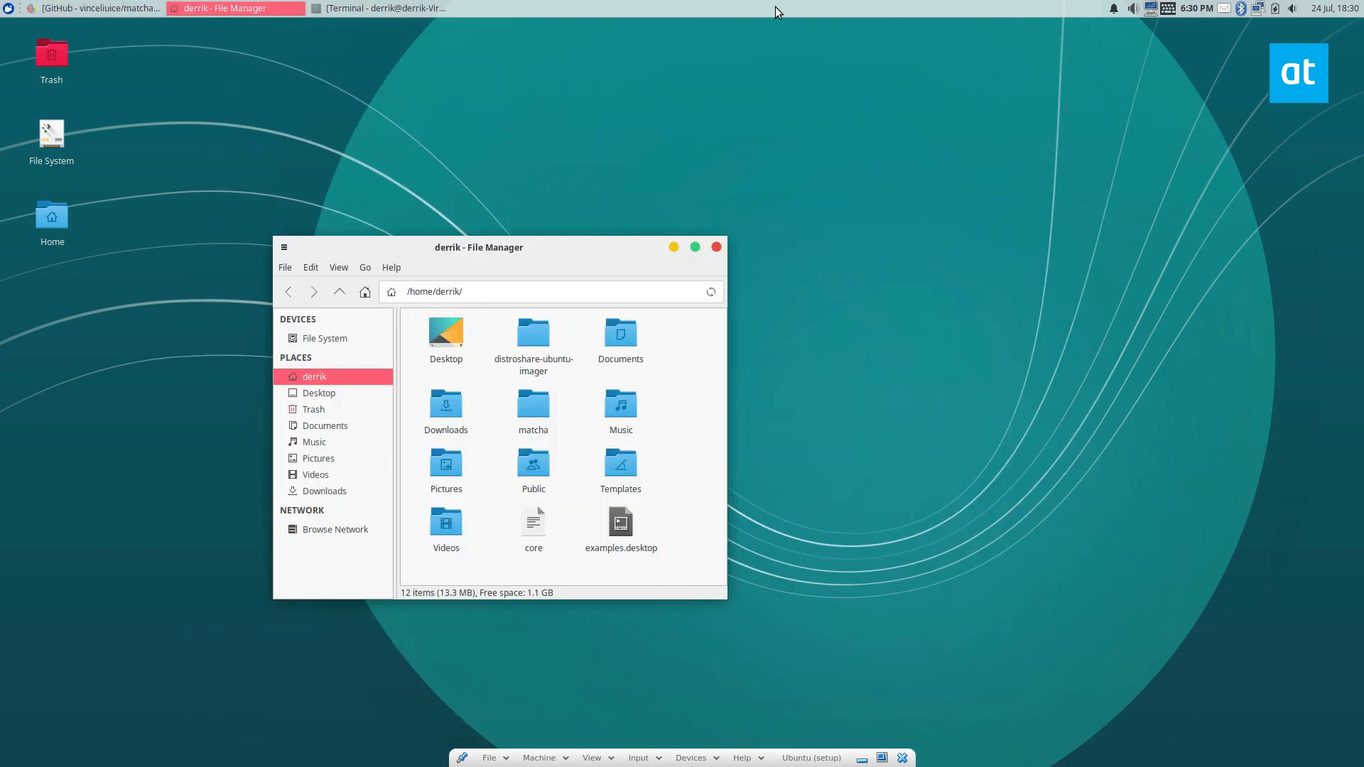
left_click(716, 247)
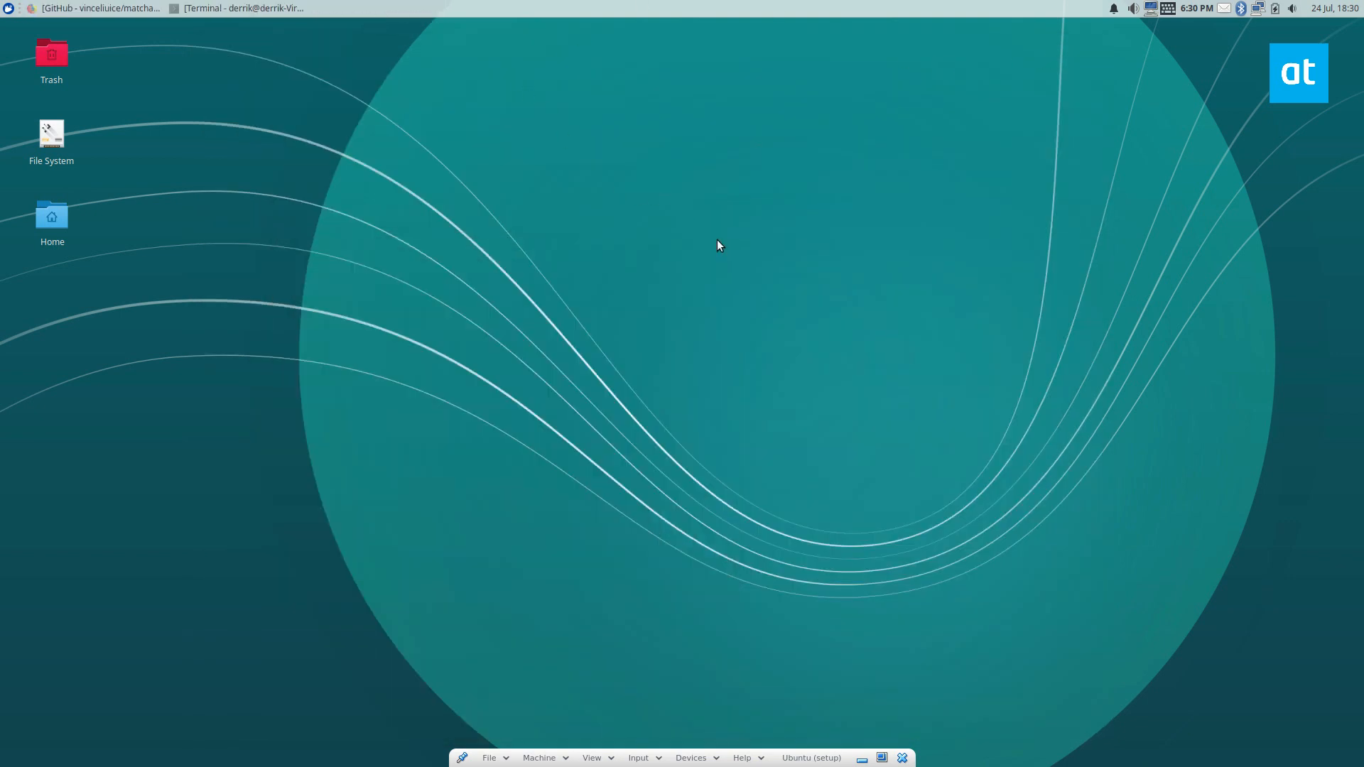
mouse_move(1103, 211)
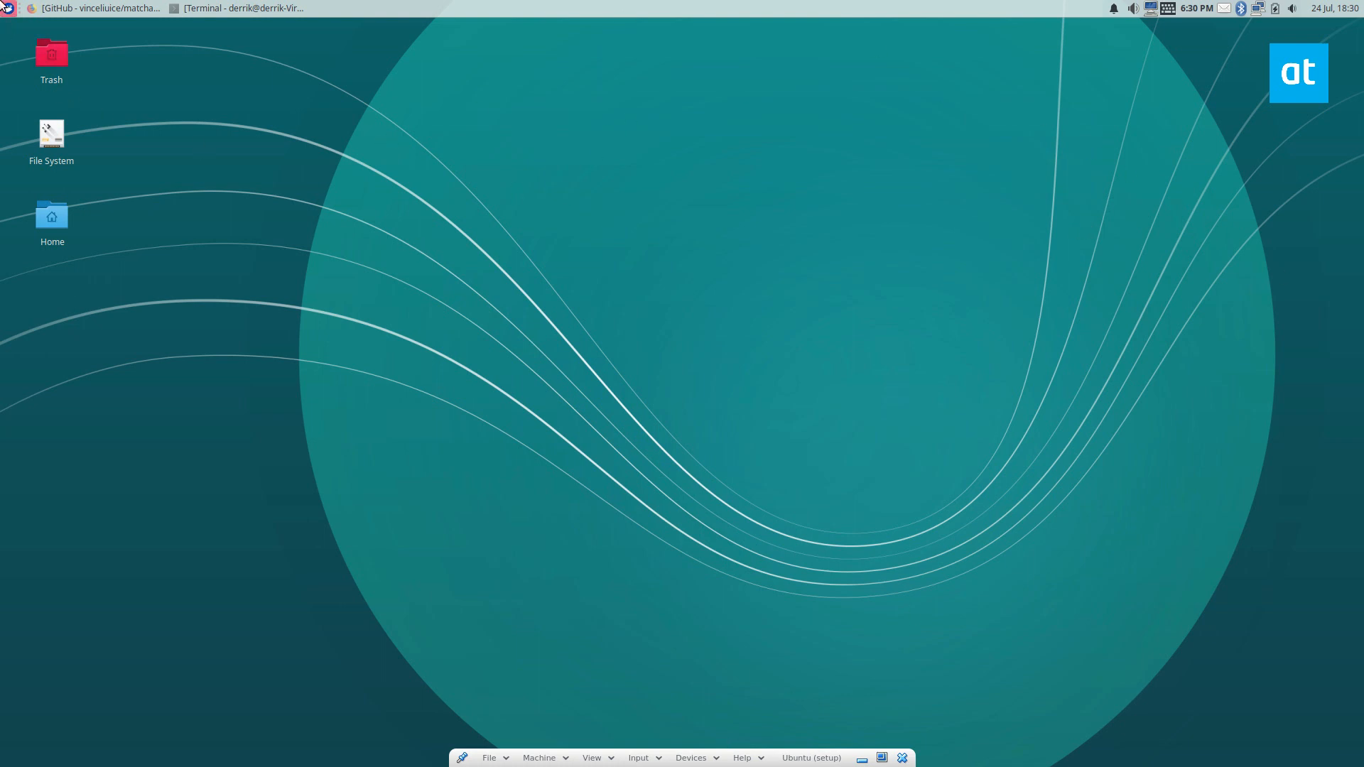
left_click(9, 5)
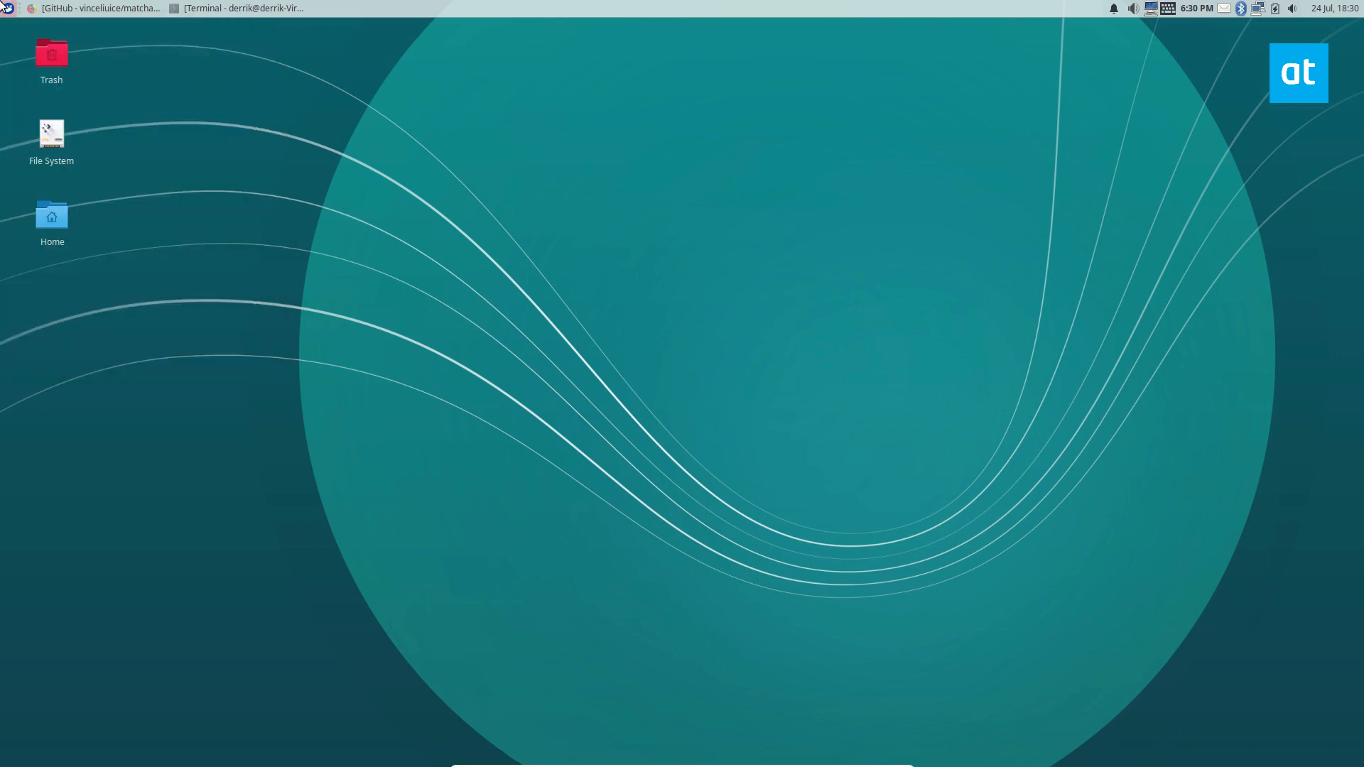
Search 'appe' in the Whisker Menu to list the Appearance settings.
left_click(7, 6)
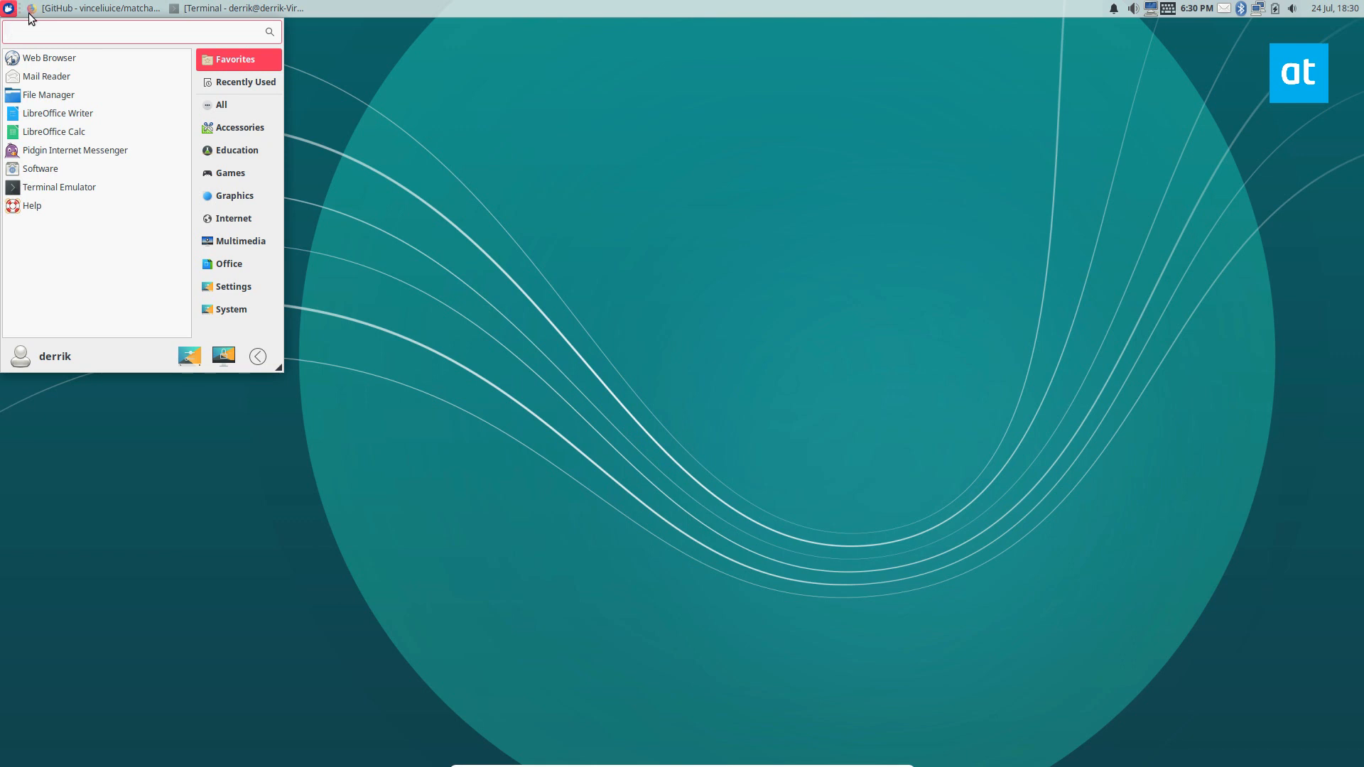
left_click(135, 31)
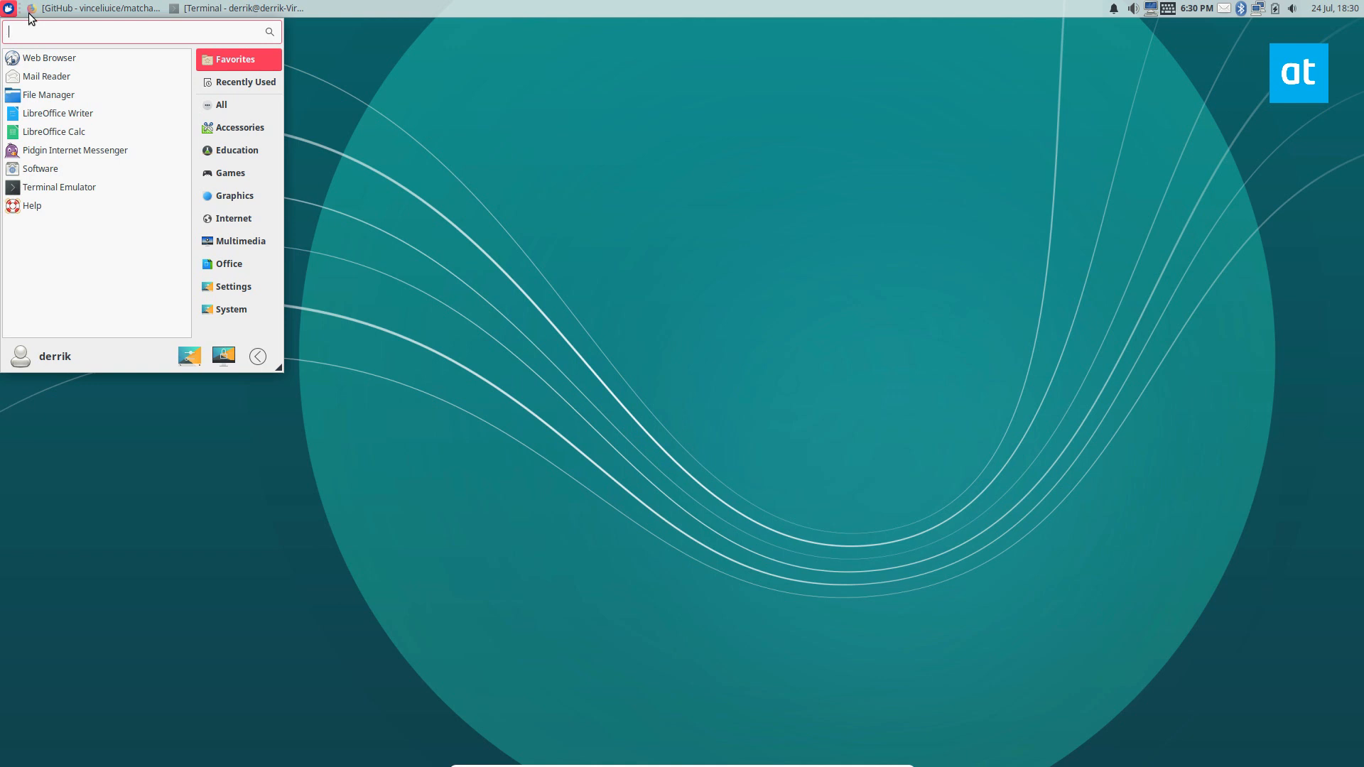
type("appe")
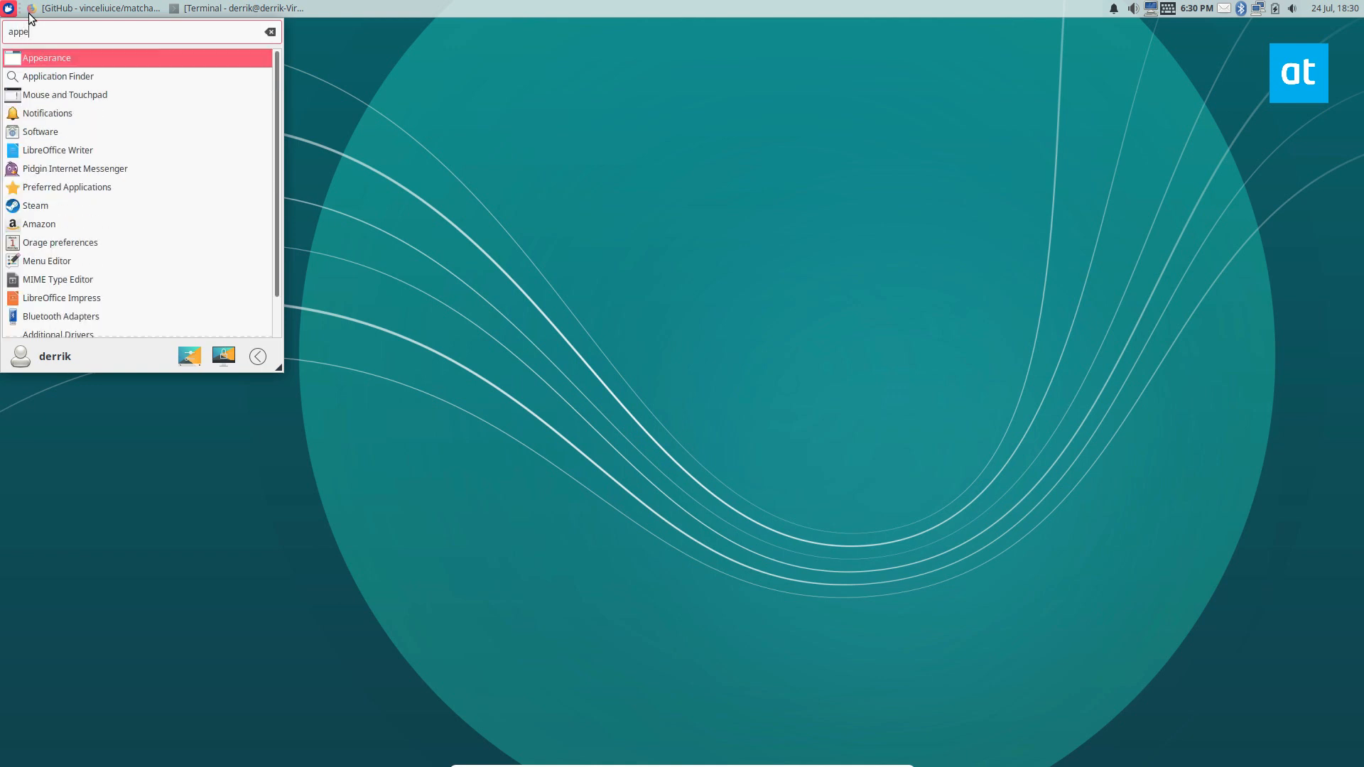
Apply the Matcha-sea style in Appearance and close the dialog.
left_click(47, 57)
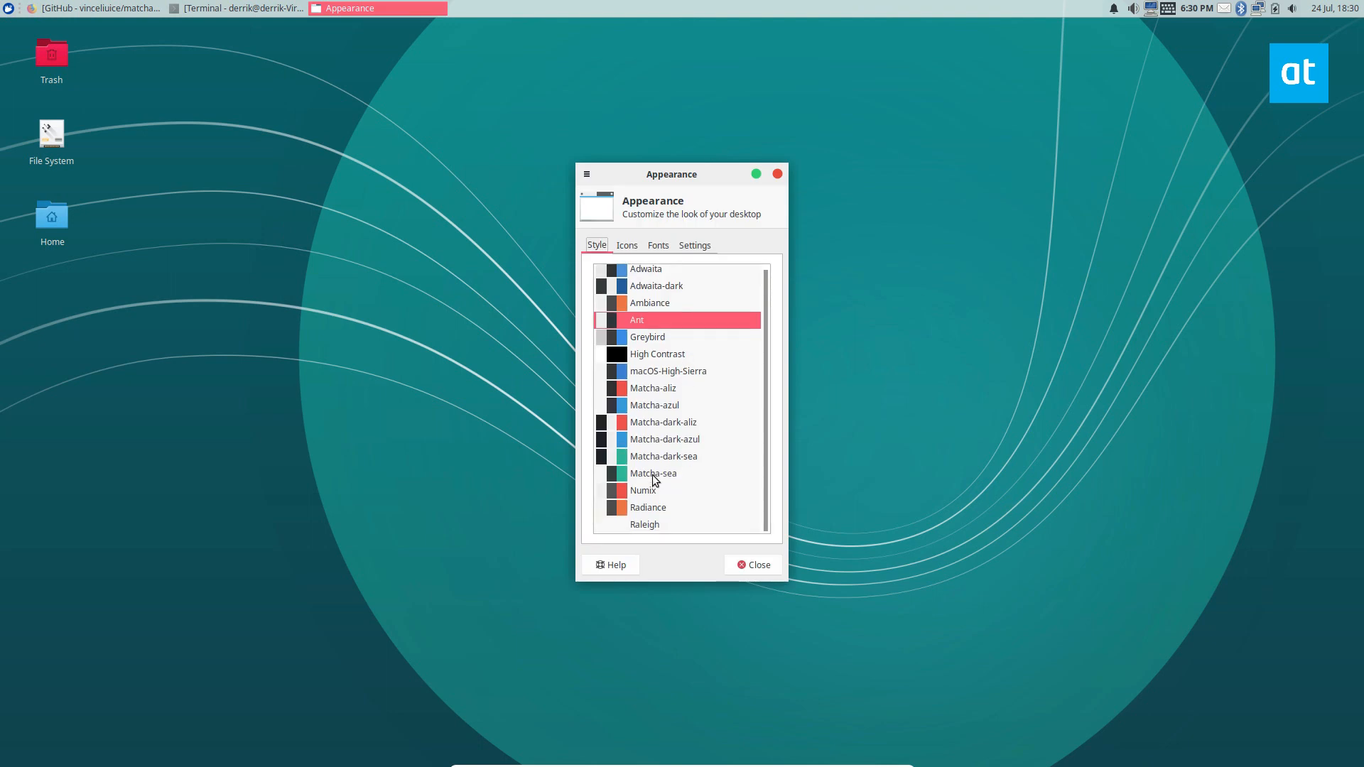
left_click(654, 474)
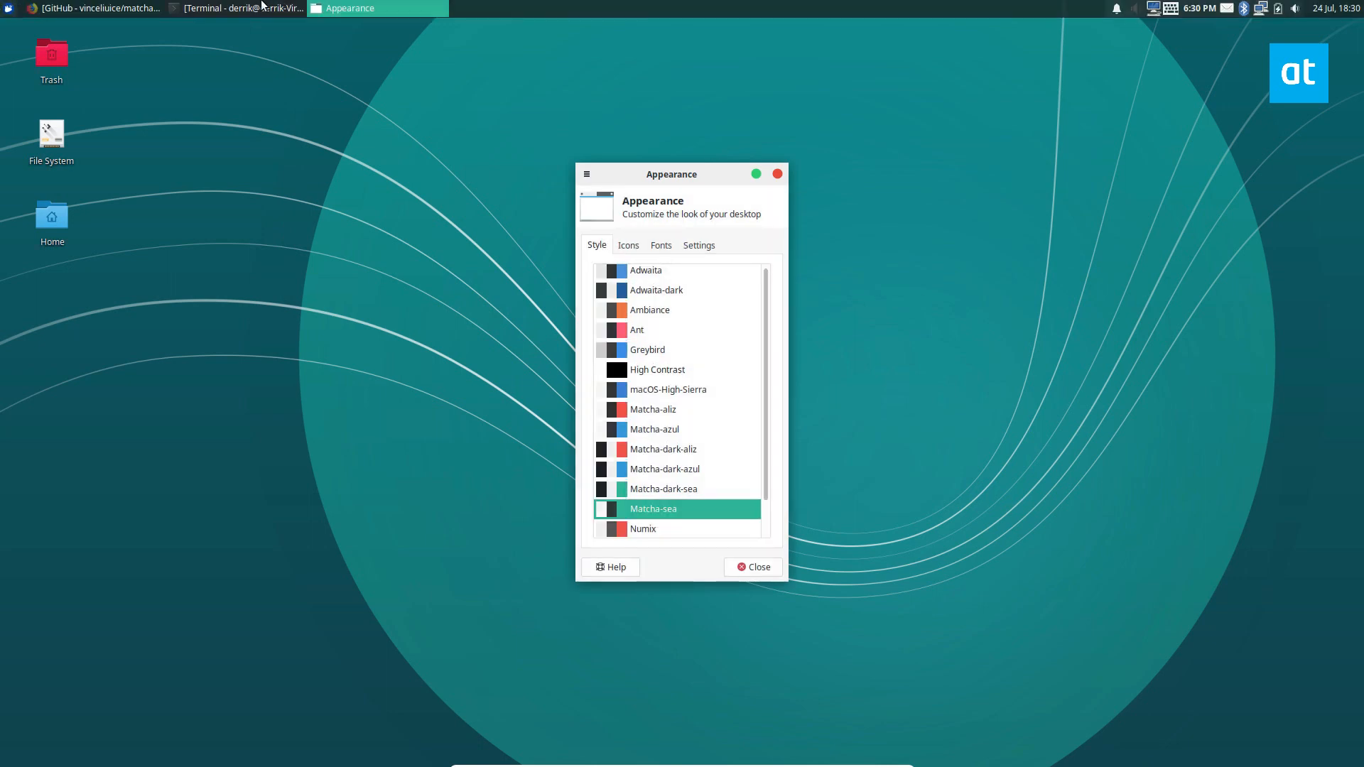
left_click(234, 7)
type("wind")
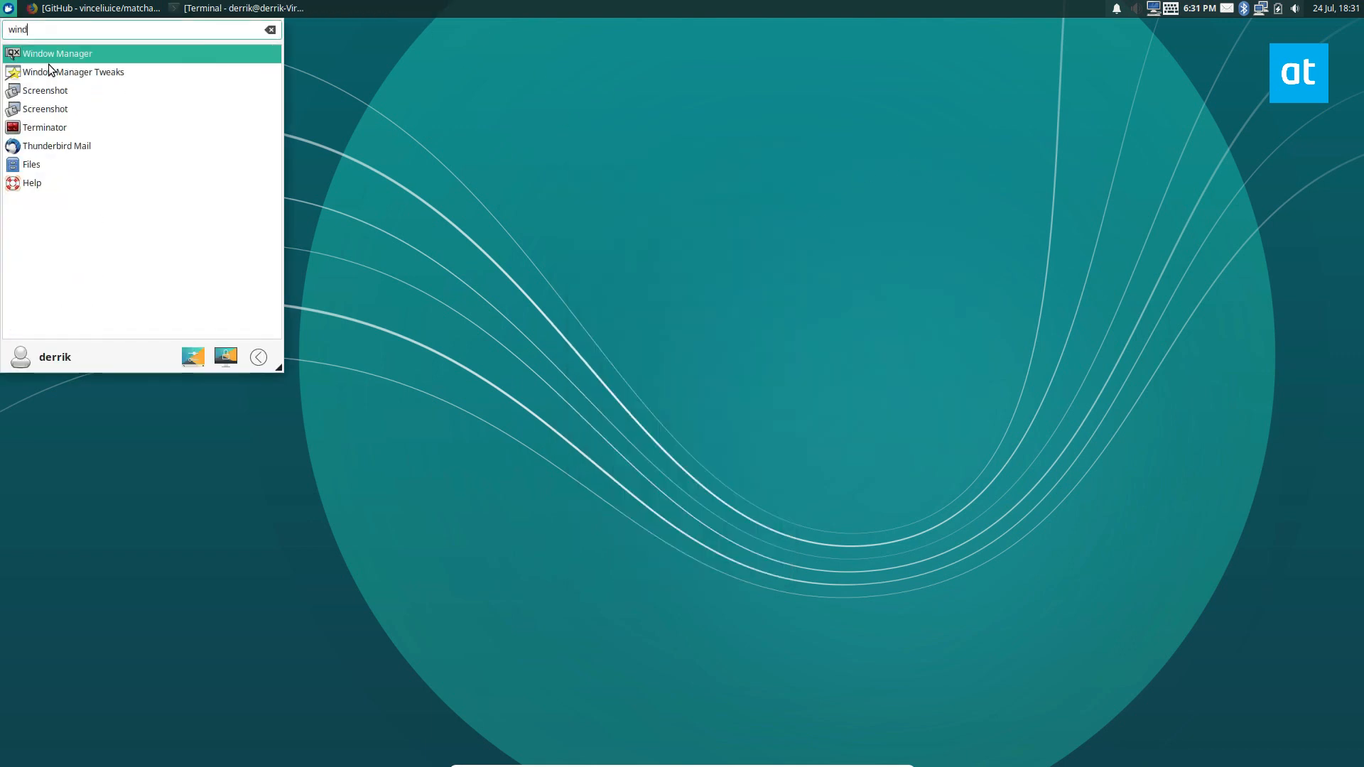
Select Matcha-sea as the Window Manager theme and close the settings.
left_click(57, 54)
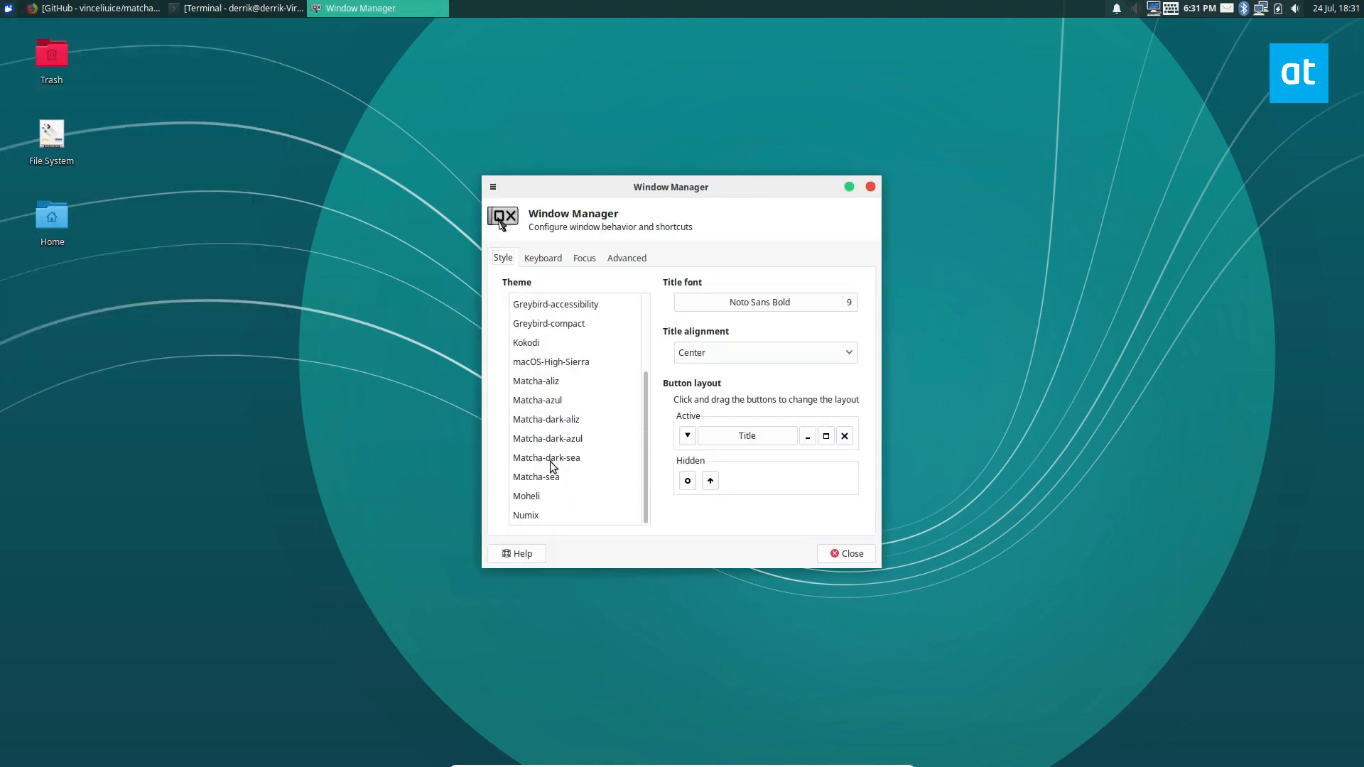
left_click(537, 478)
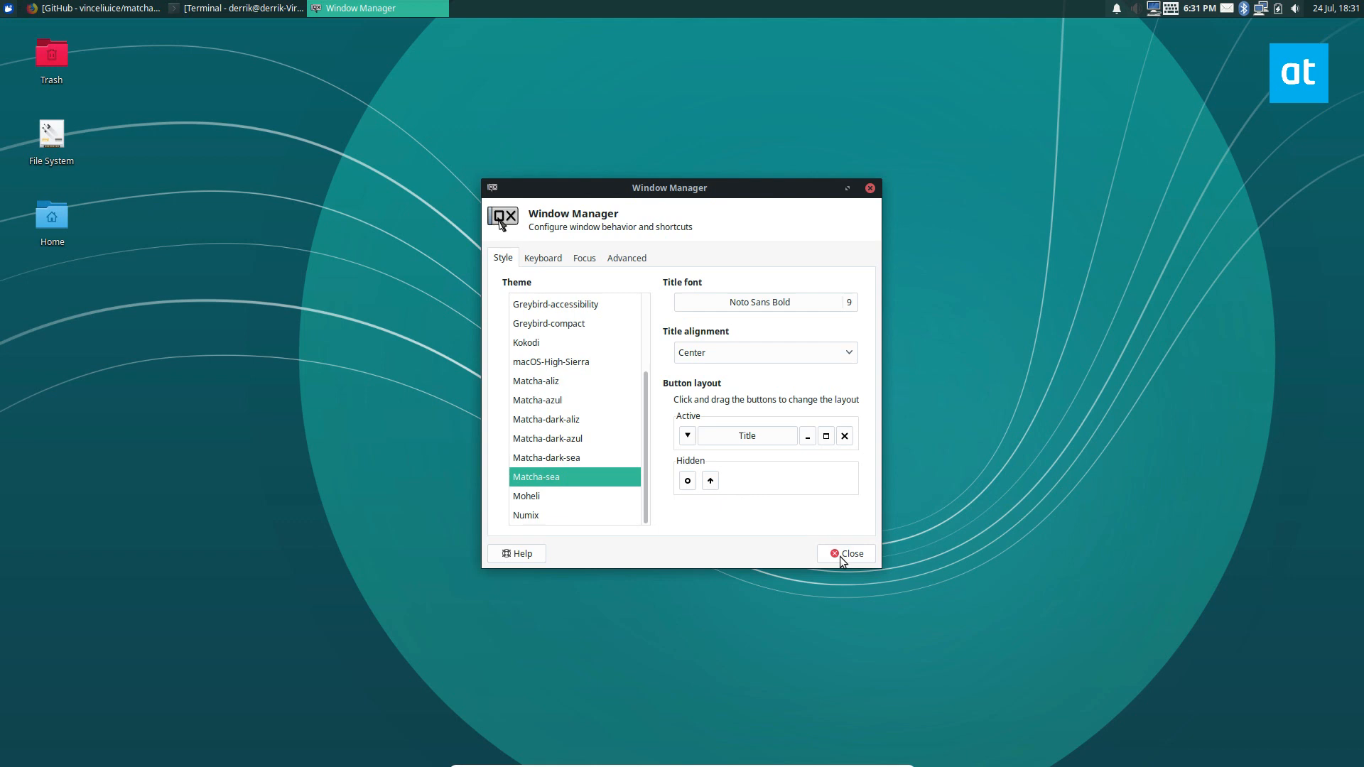
left_click(845, 552)
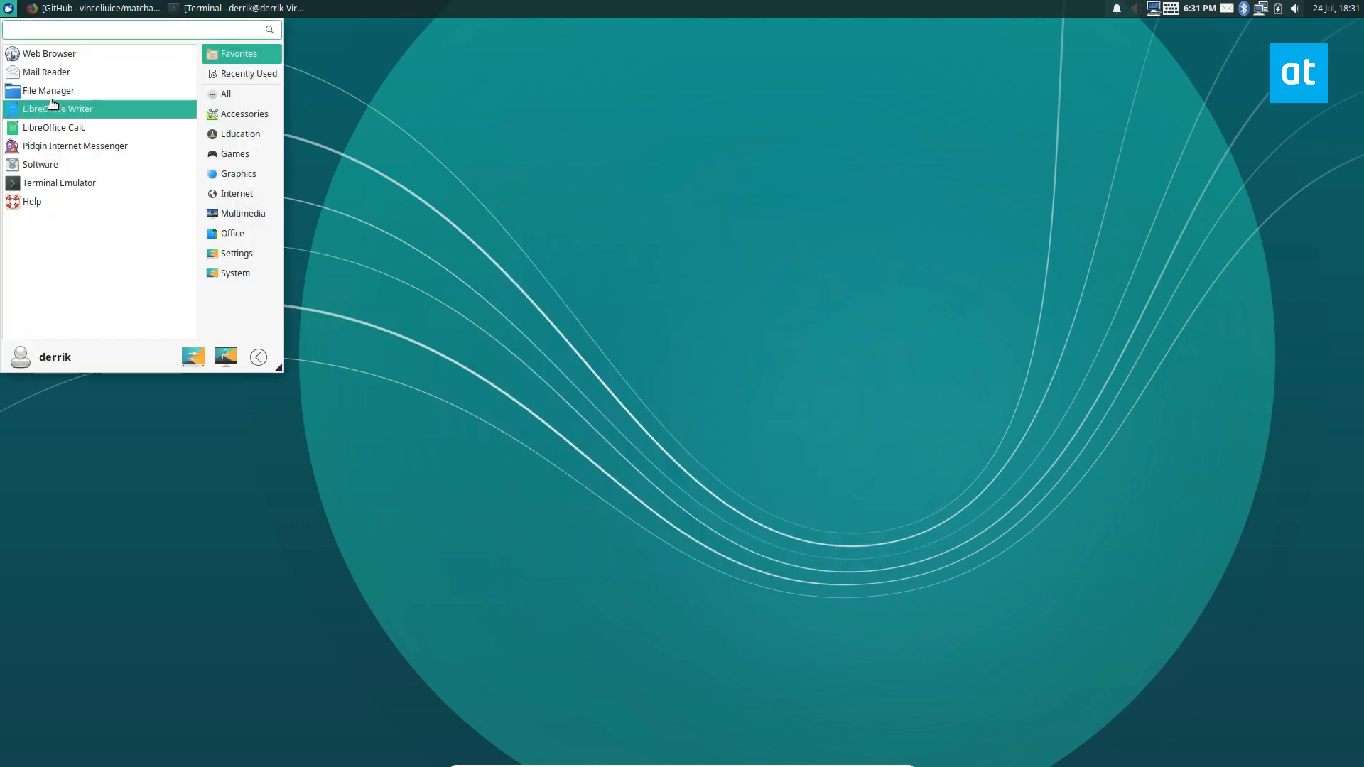
Launch Thunar to view the Matcha-sea look, then return to the Matcha GitHub page in Firefox.
left_click(48, 91)
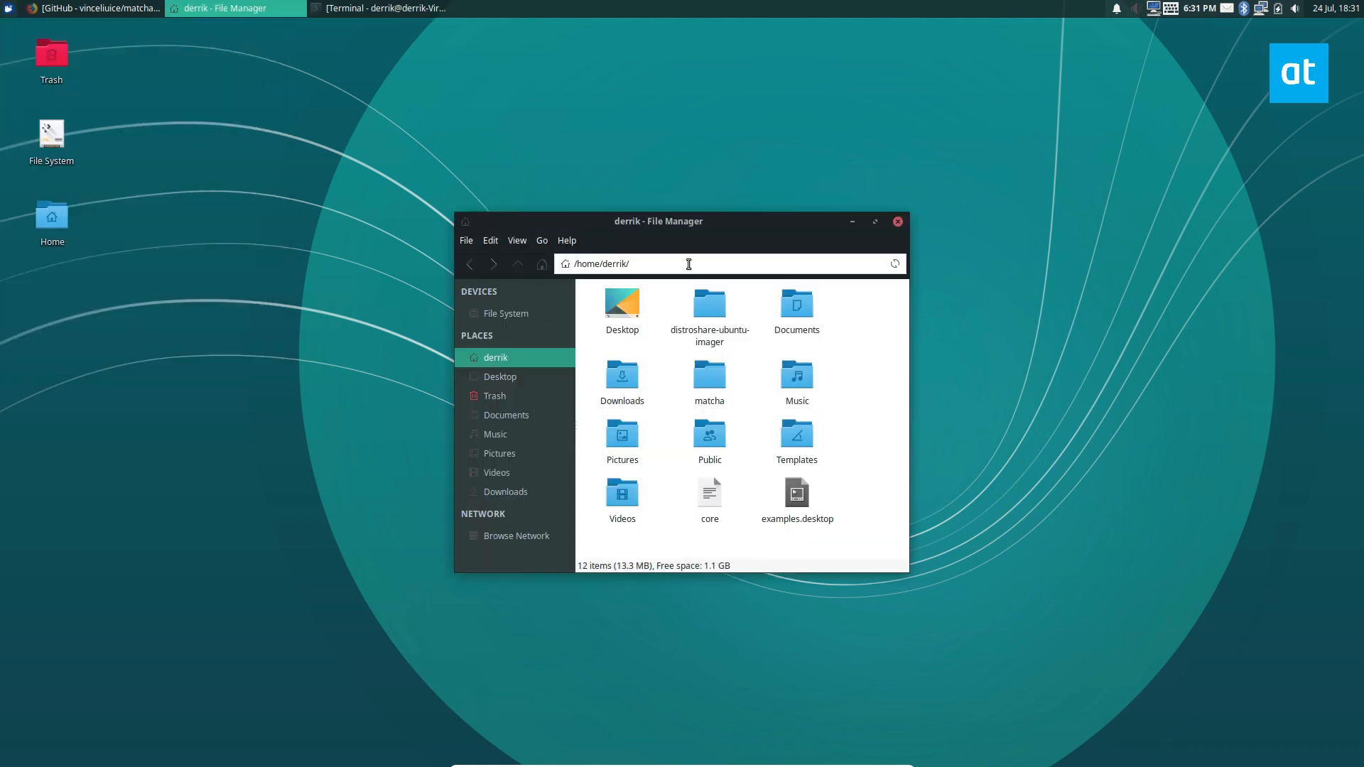
left_click(86, 8)
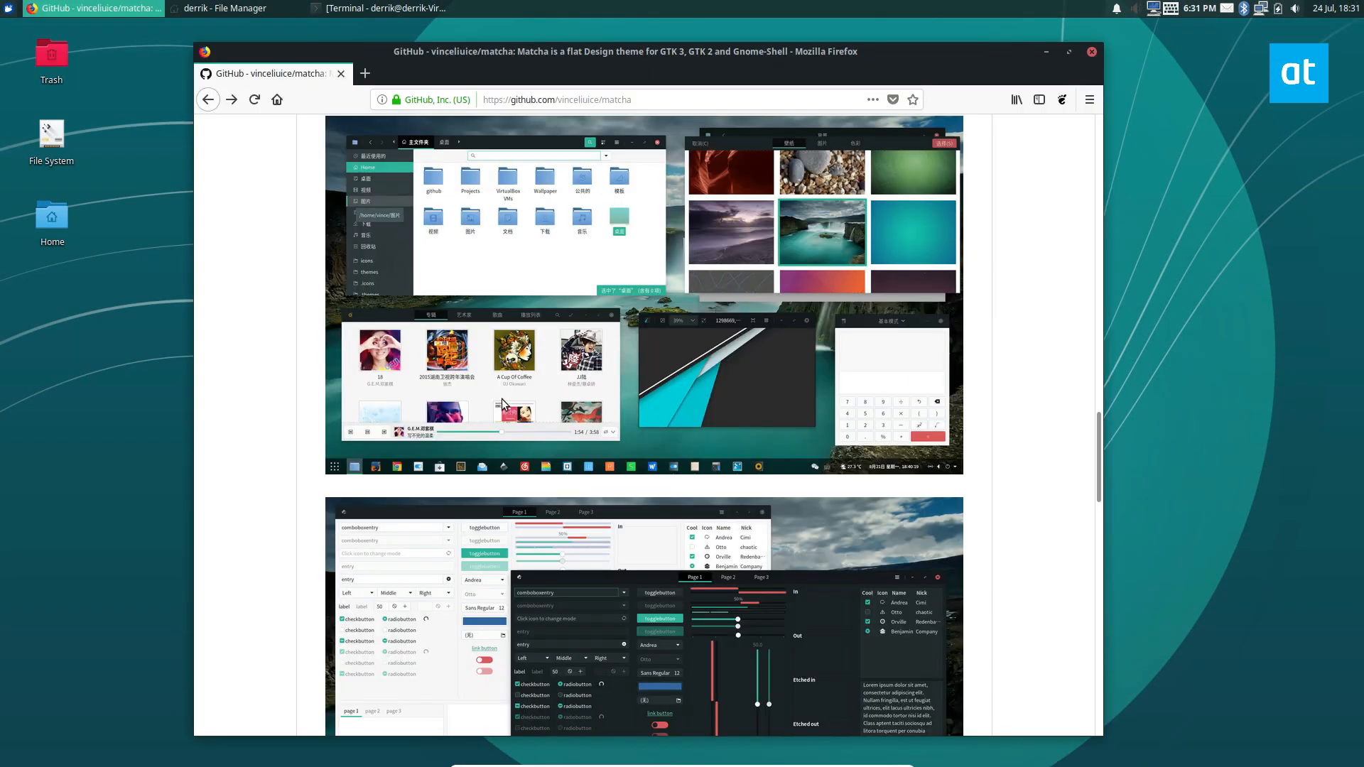
scroll("down", 3)
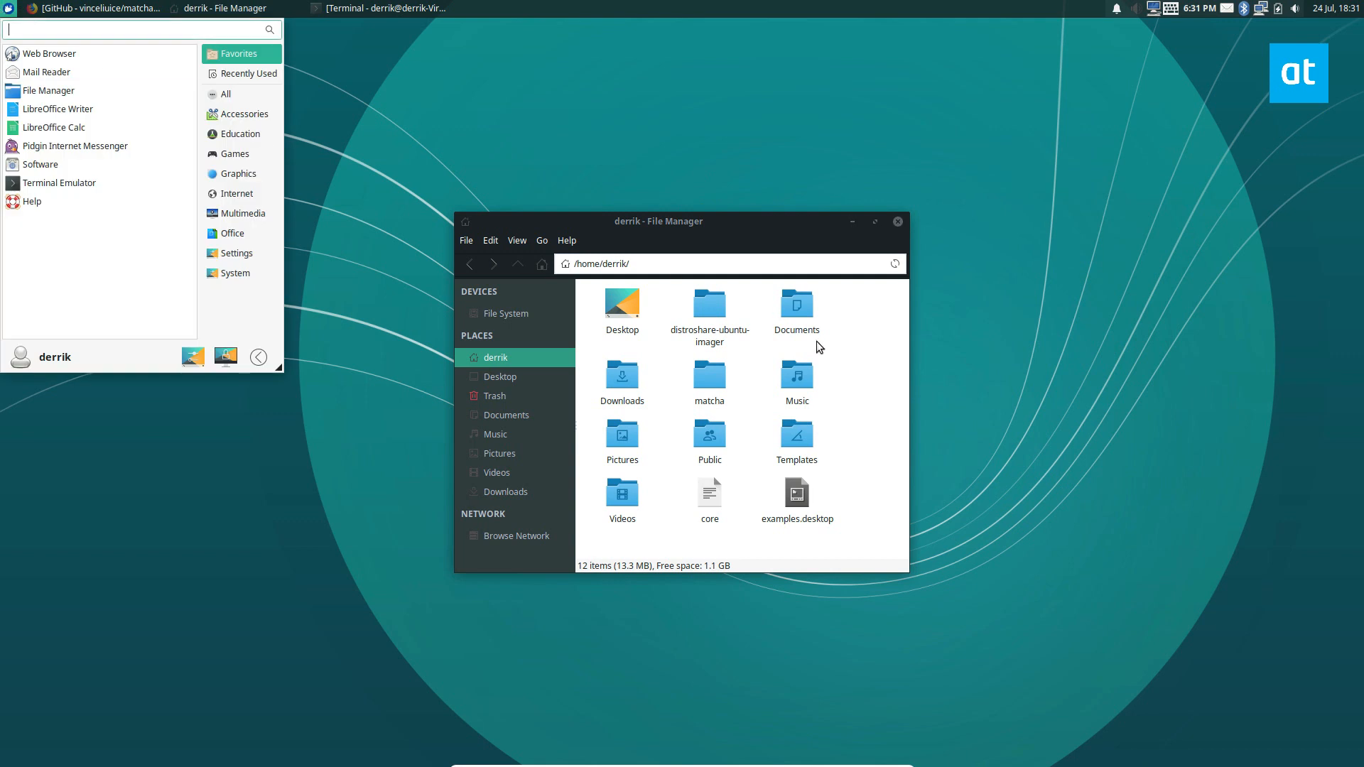
From Appearance settings, apply the Humanity icon theme and move the window aside to view files.
type("app")
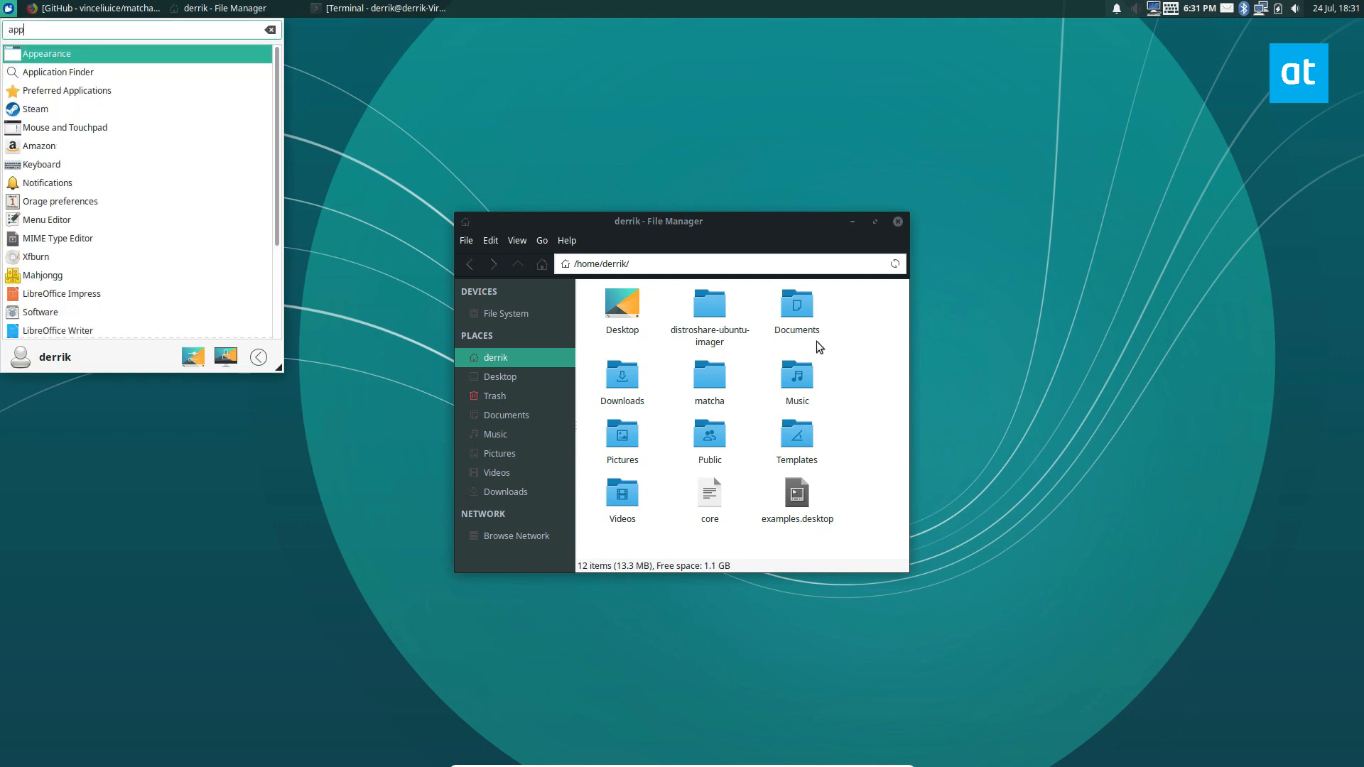
left_click(47, 54)
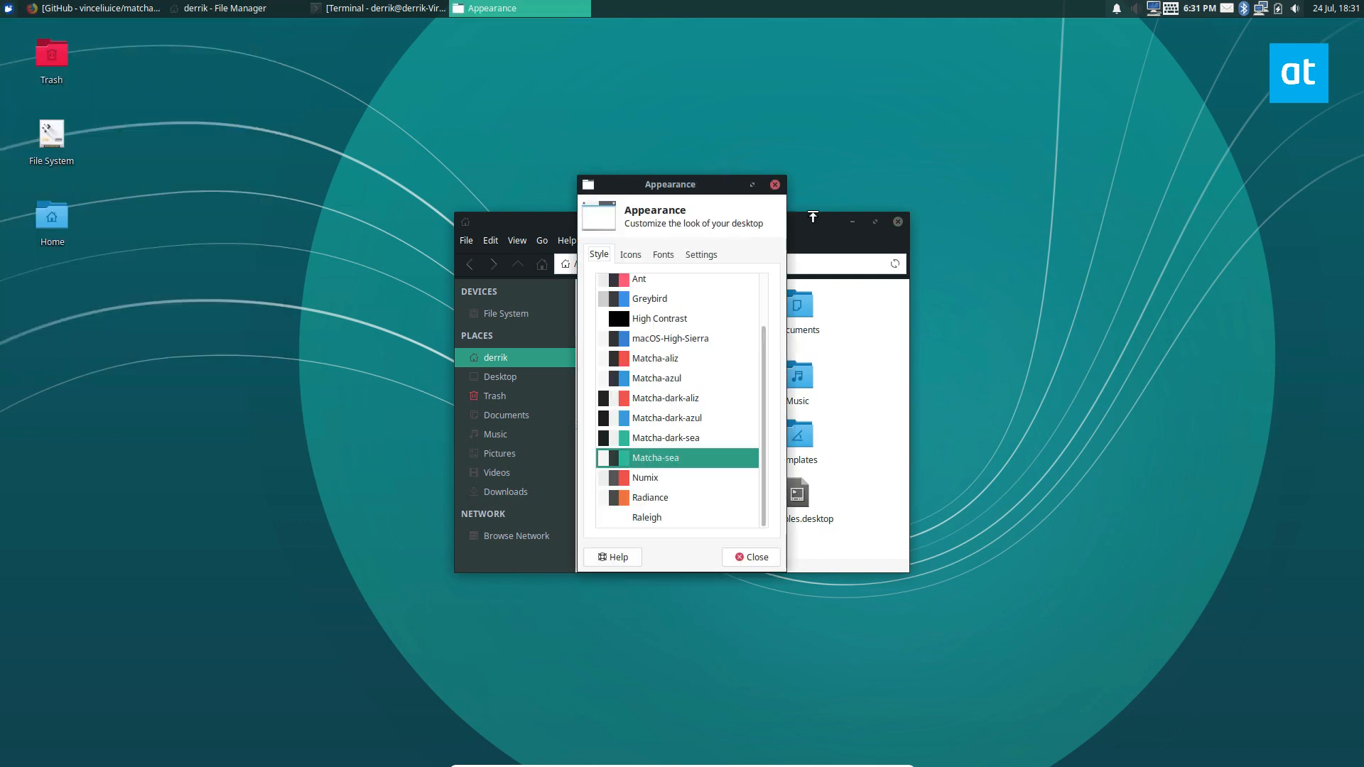
left_click(631, 255)
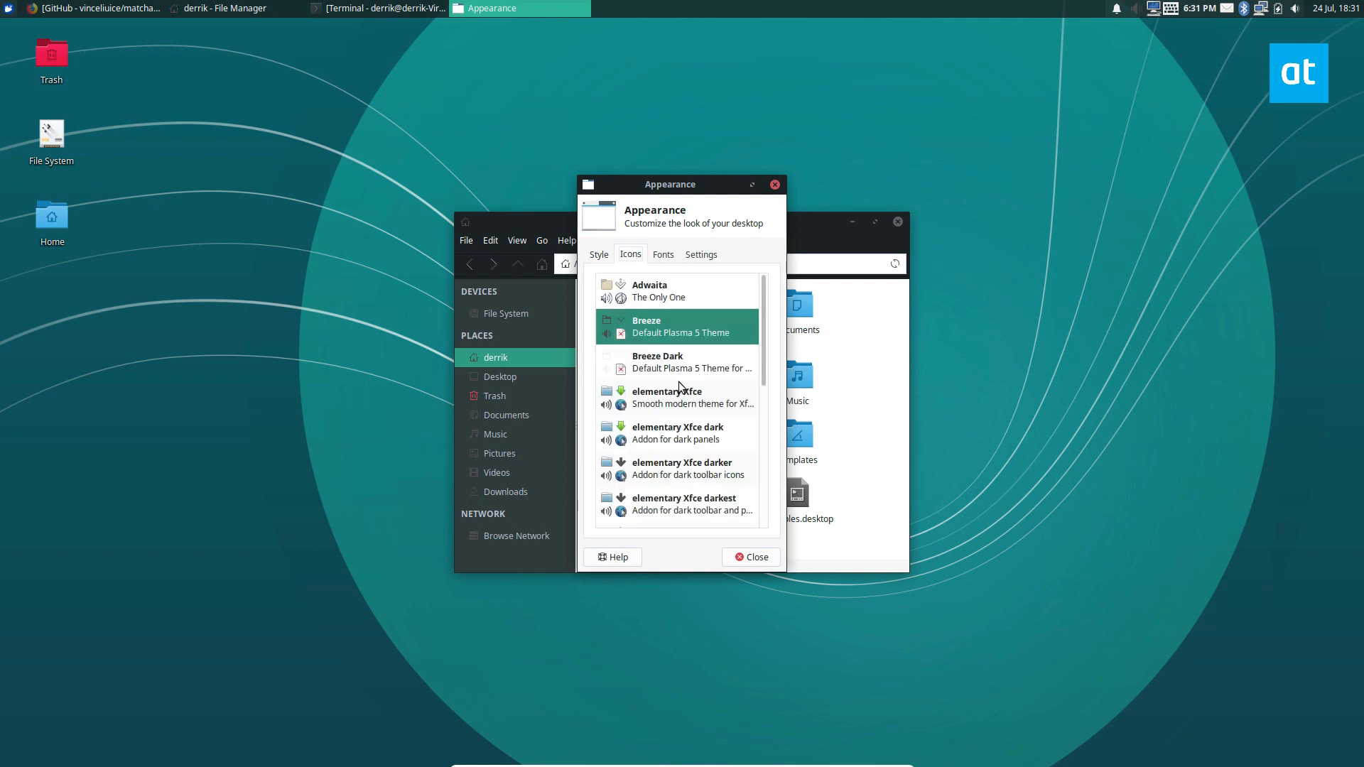
scroll("down", 3)
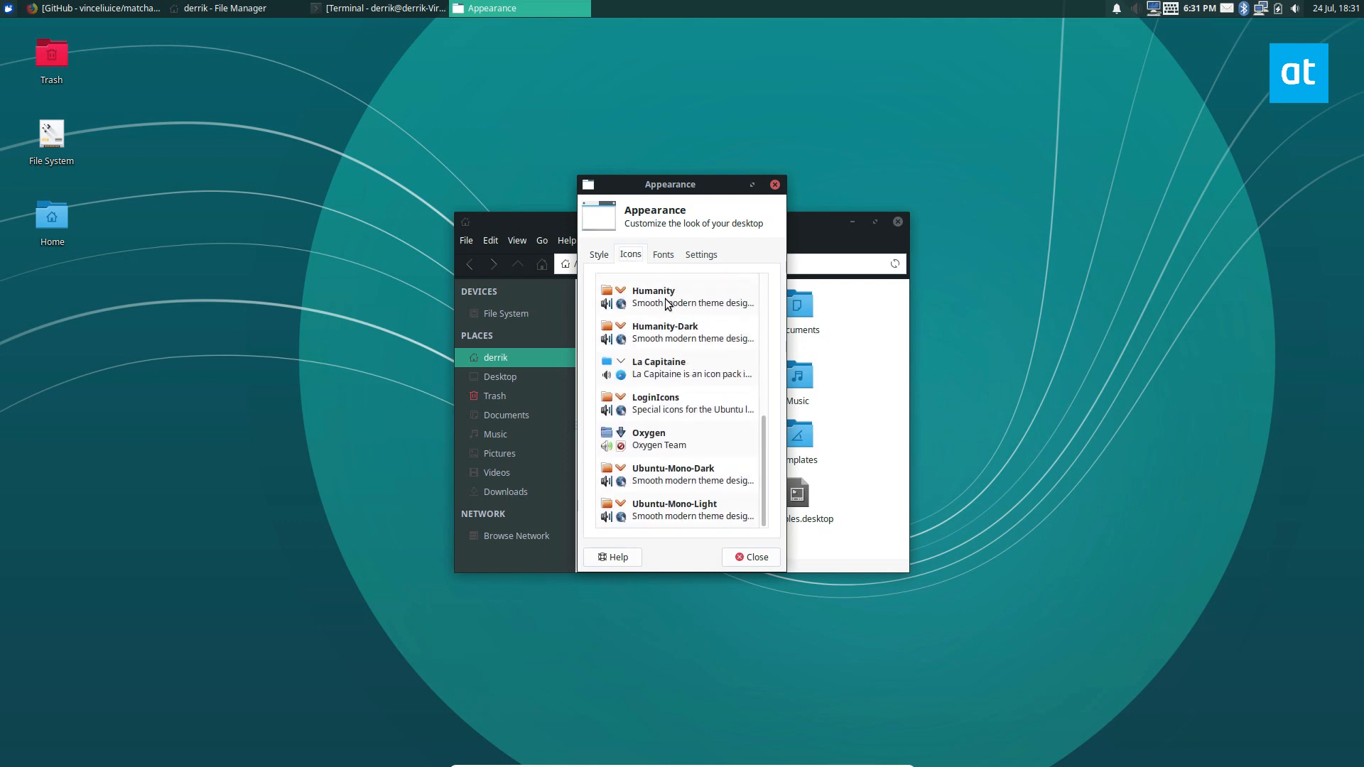
left_click(676, 296)
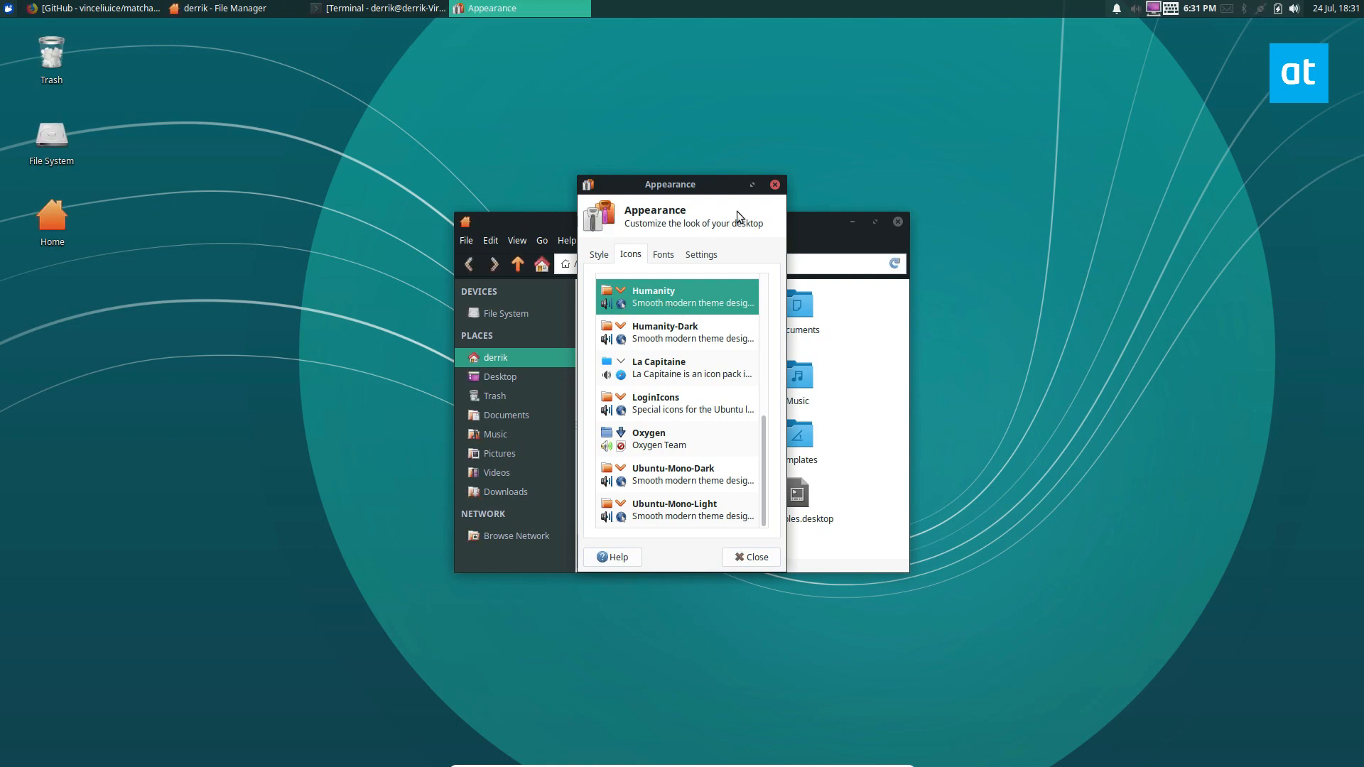
left_click_drag(669, 183, 866, 126)
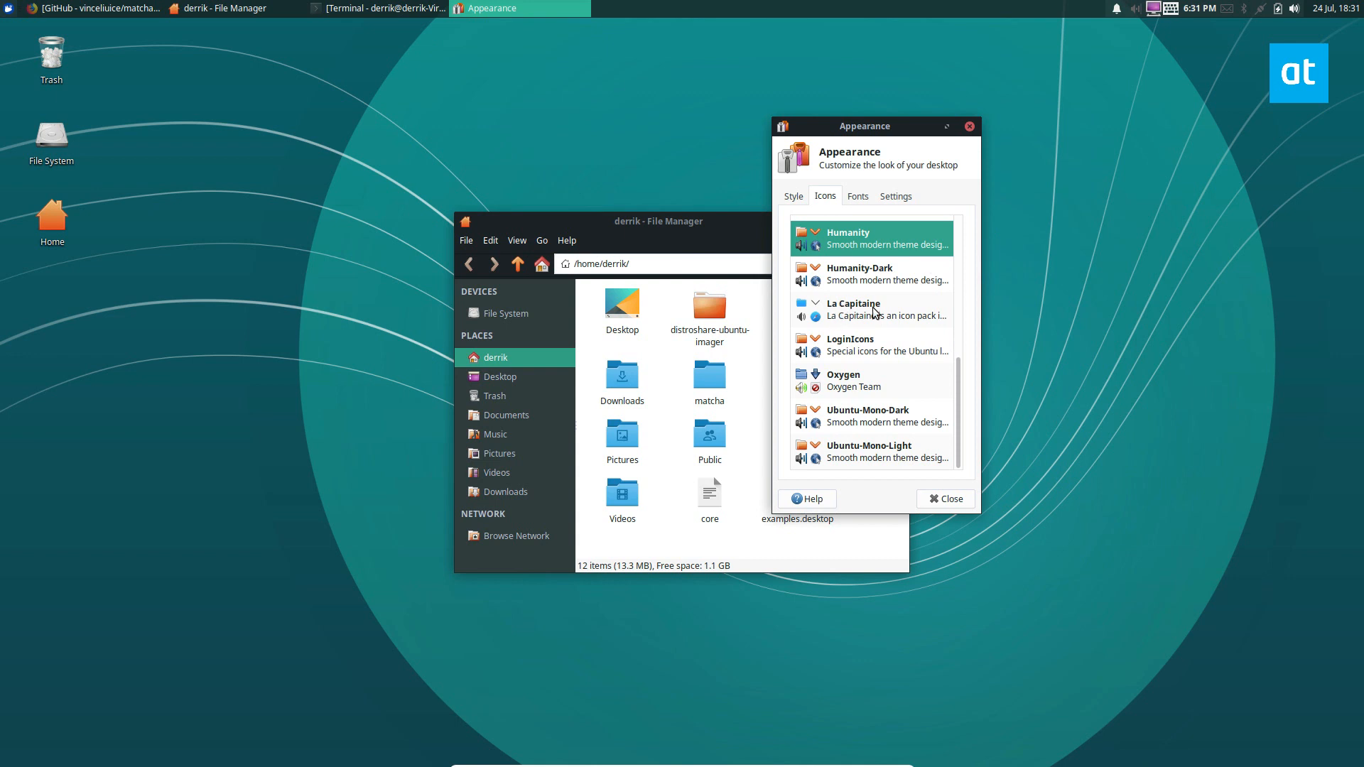
Try La Capitaine and LoginIcons themes, then switch back to Humanity.
left_click(870, 310)
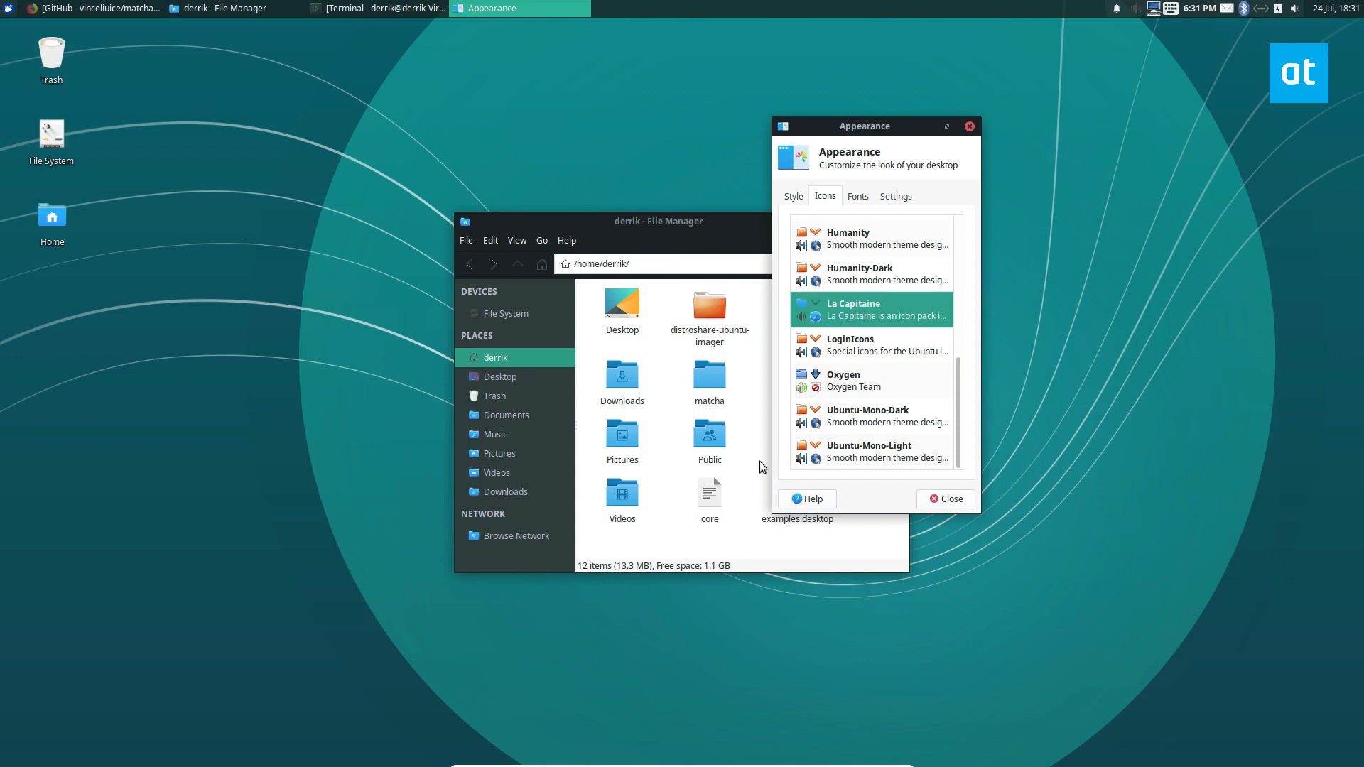
mouse_move(864, 355)
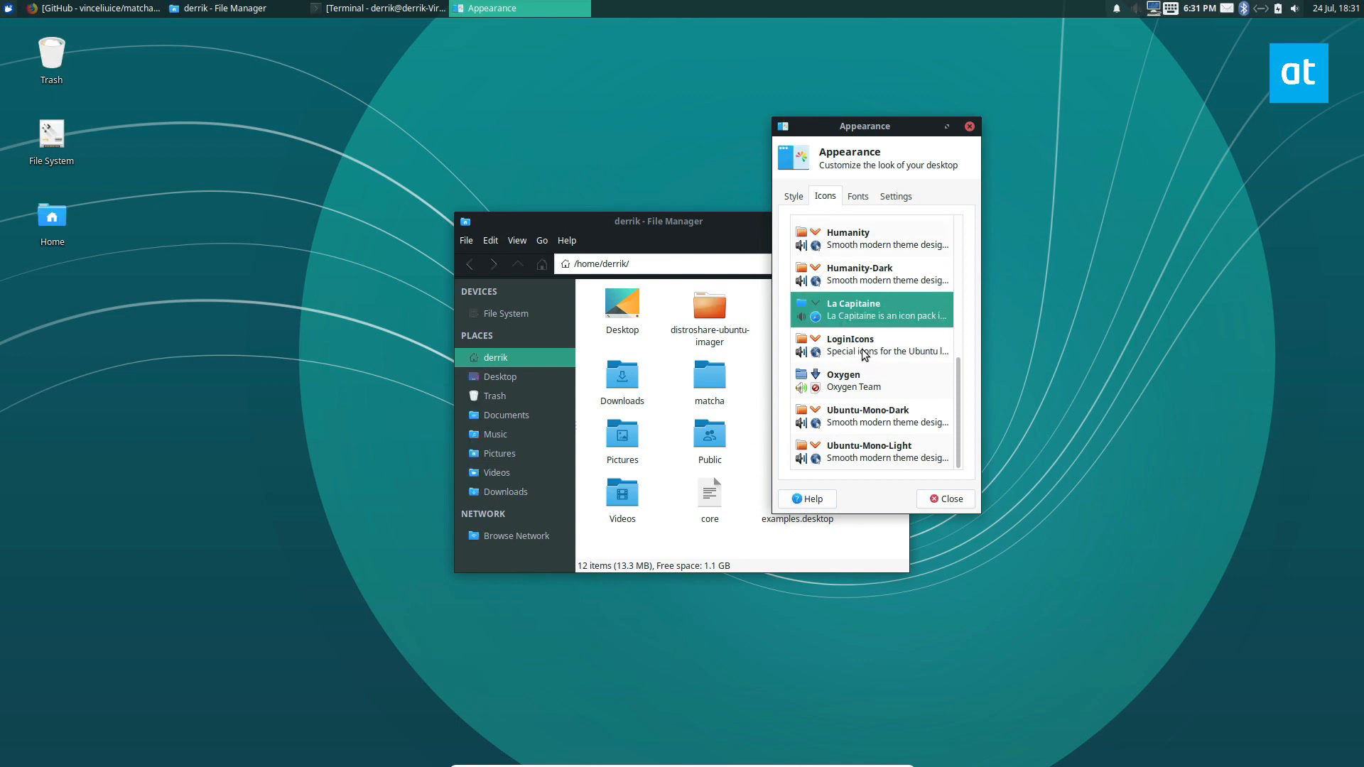
left_click(873, 345)
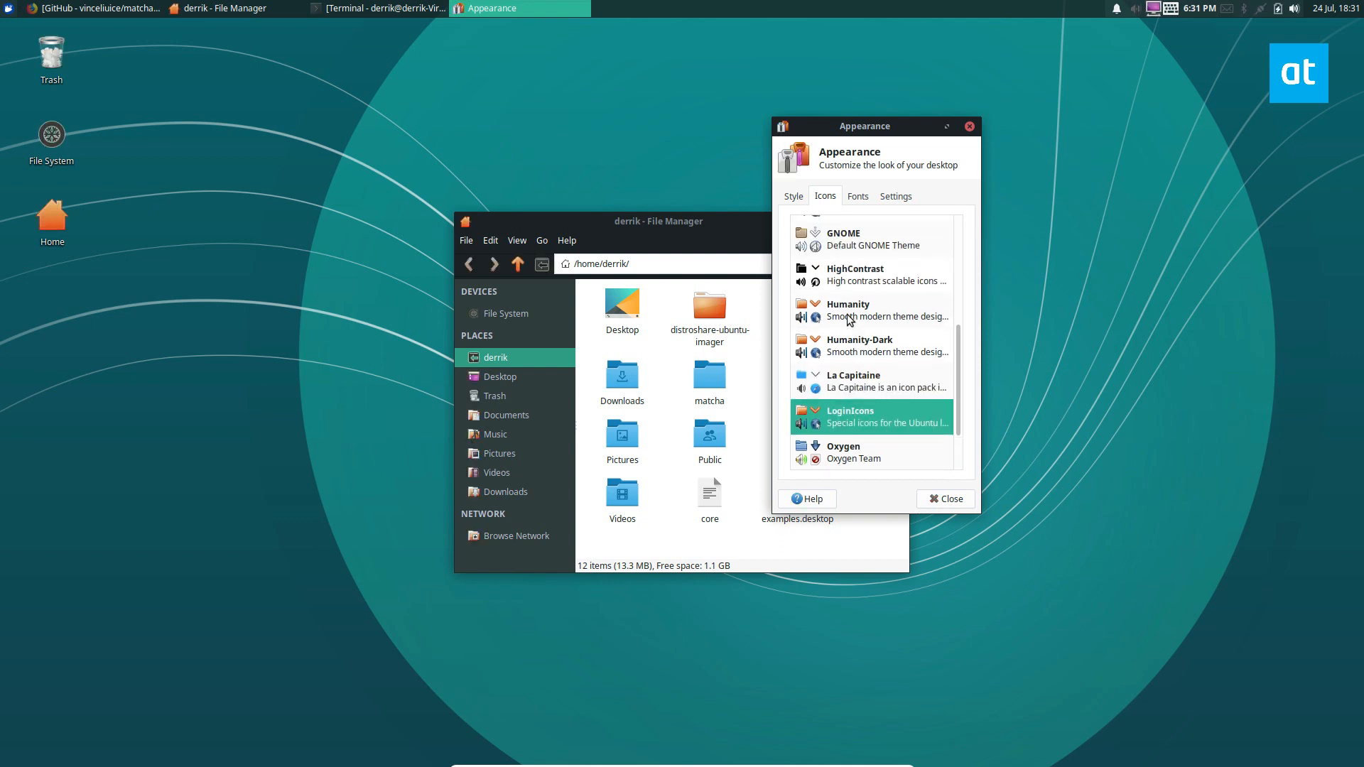
left_click(869, 310)
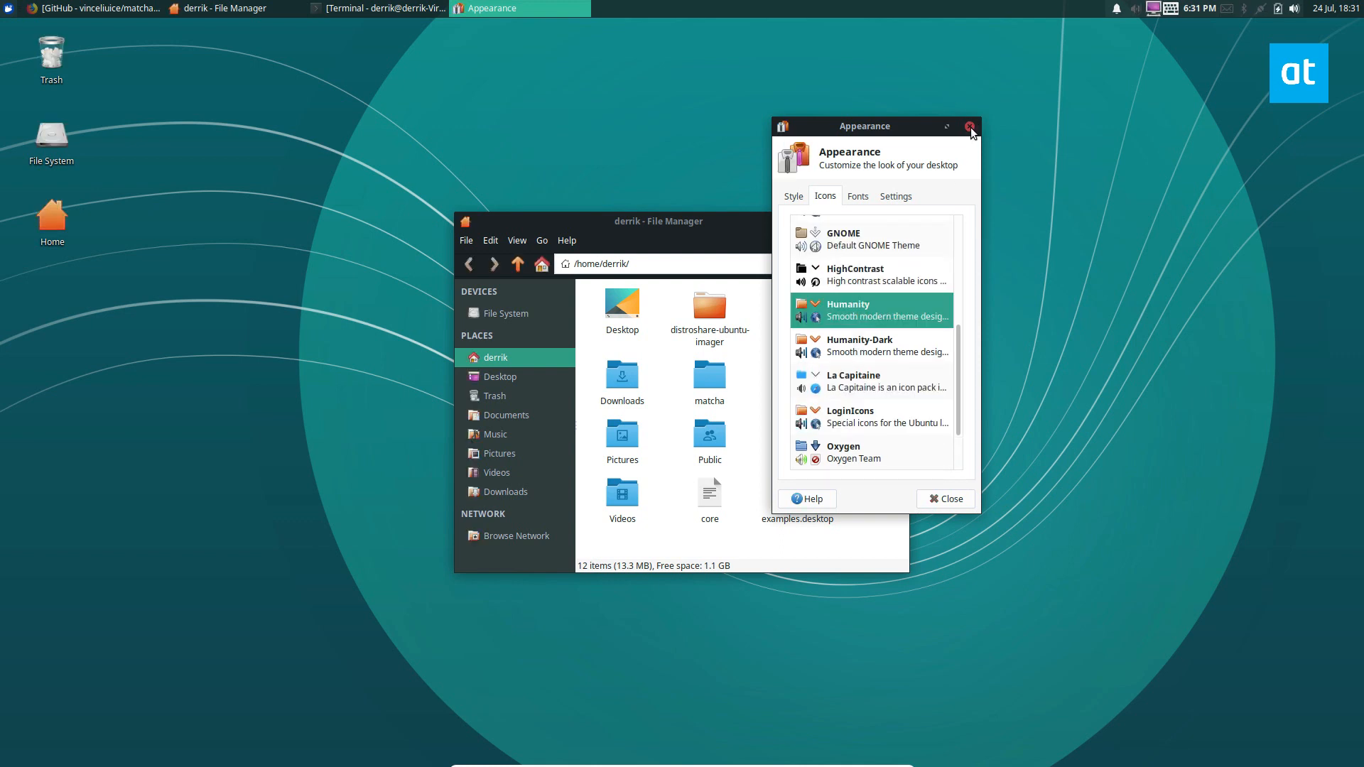
Close the Appearance window, leaving Thunar's home folder with Humanity icons.
left_click(969, 125)
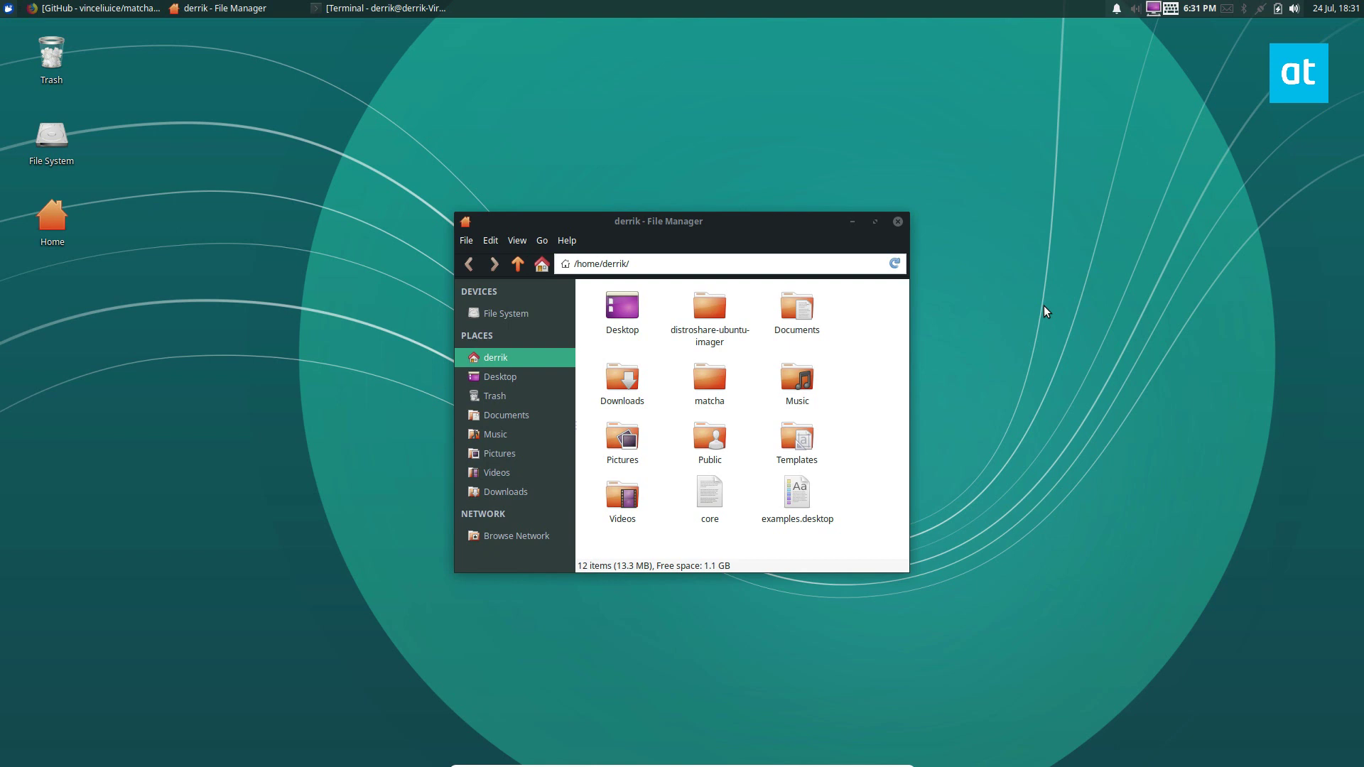
mouse_move(1060, 429)
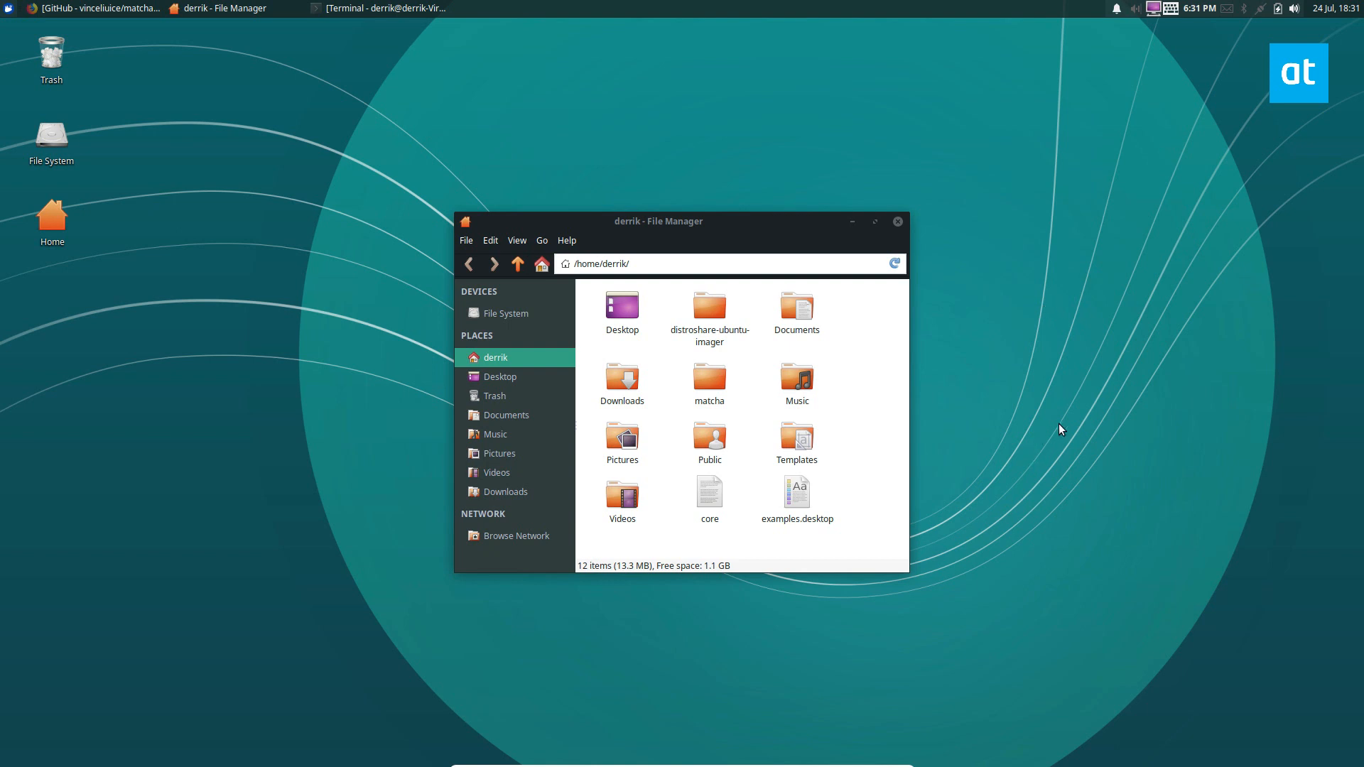